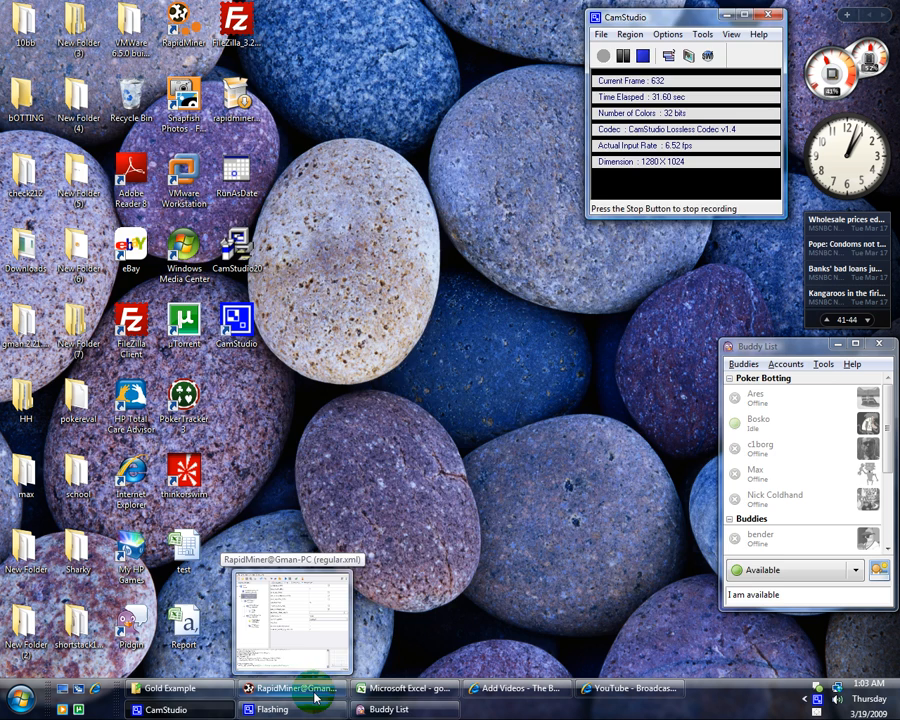
Bring RapidMiner forward and show the ExcelExampleSource operator's settings under the root process
left_click(290, 688)
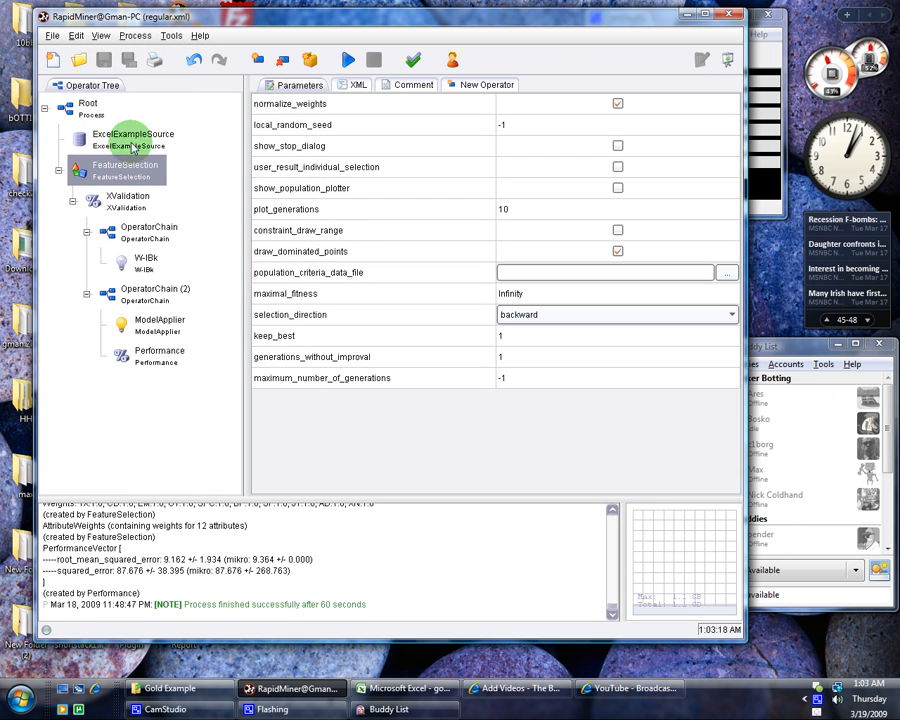
left_click(88, 104)
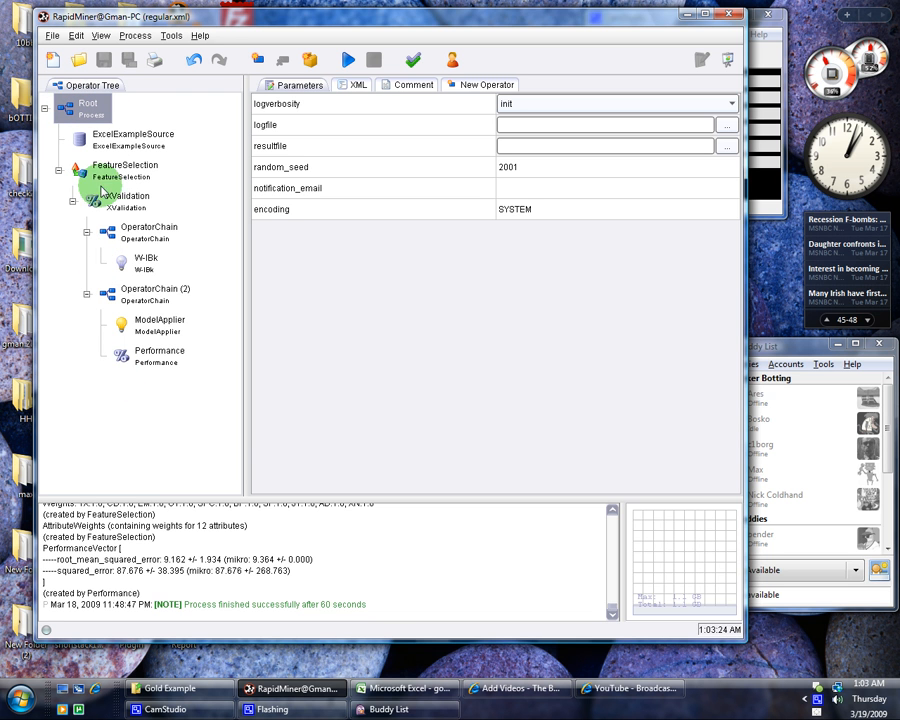
left_click(132, 134)
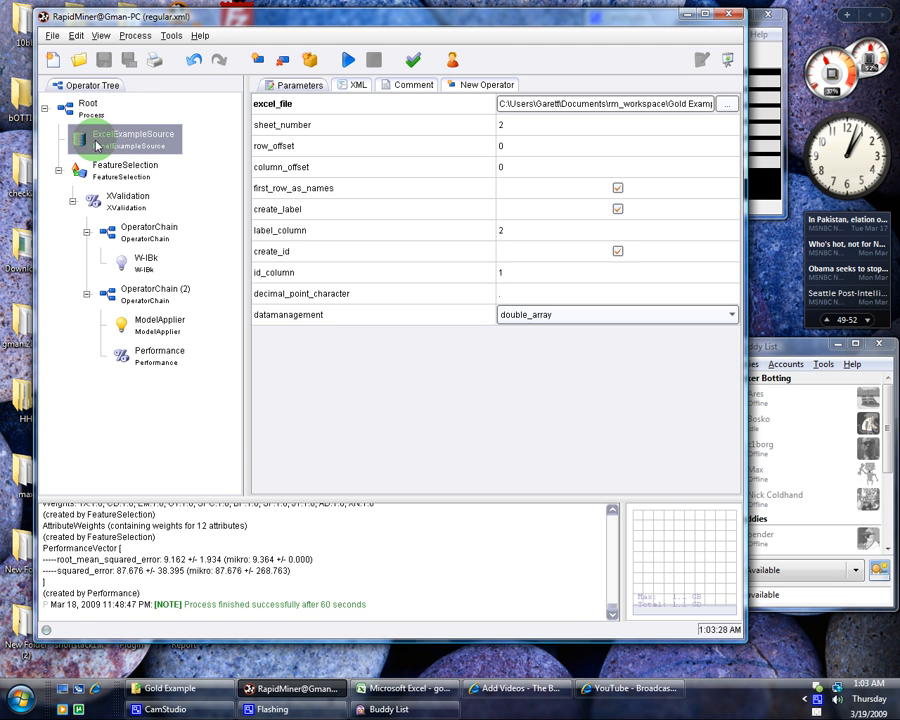
left_click(88, 110)
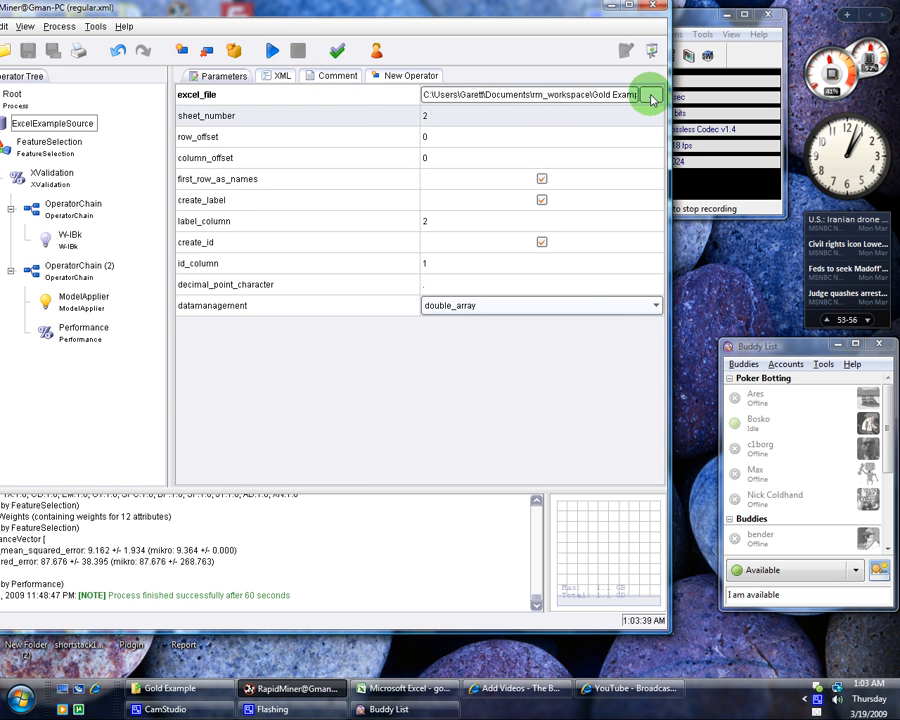
Browse the excel_file location for gold.xls and cancel without changing it
left_click(650, 94)
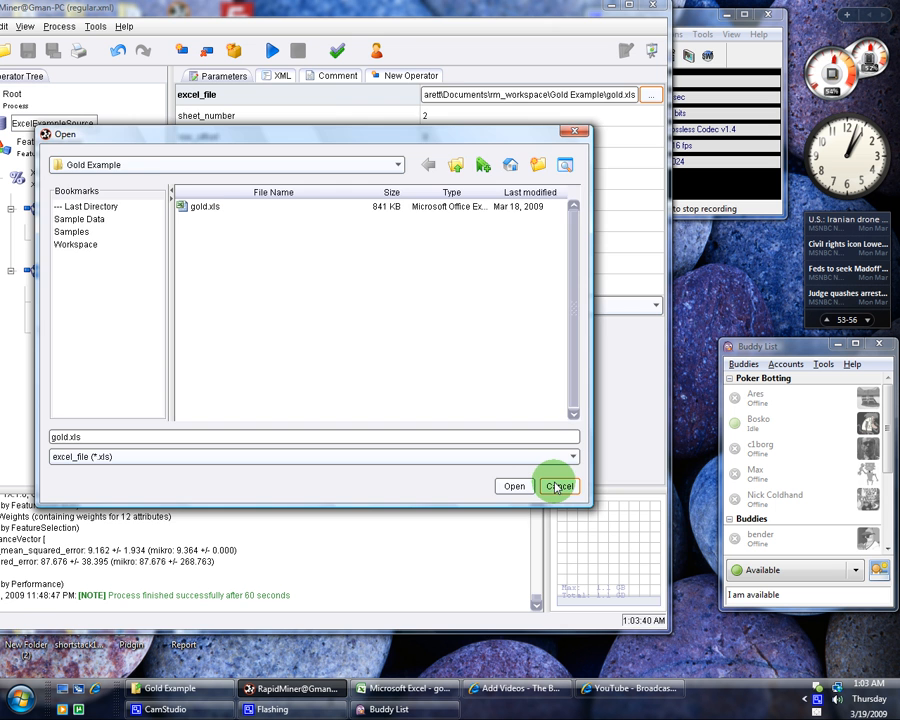
left_click(558, 486)
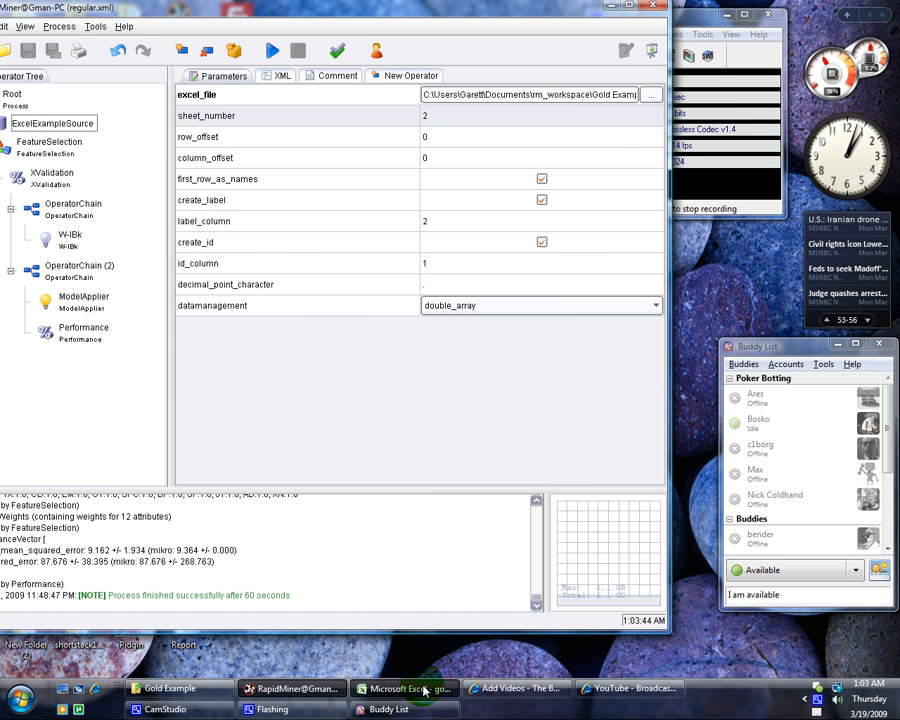
View the gold sheet in Excel with its Random_Variable column, then return to RapidMiner
left_click(404, 688)
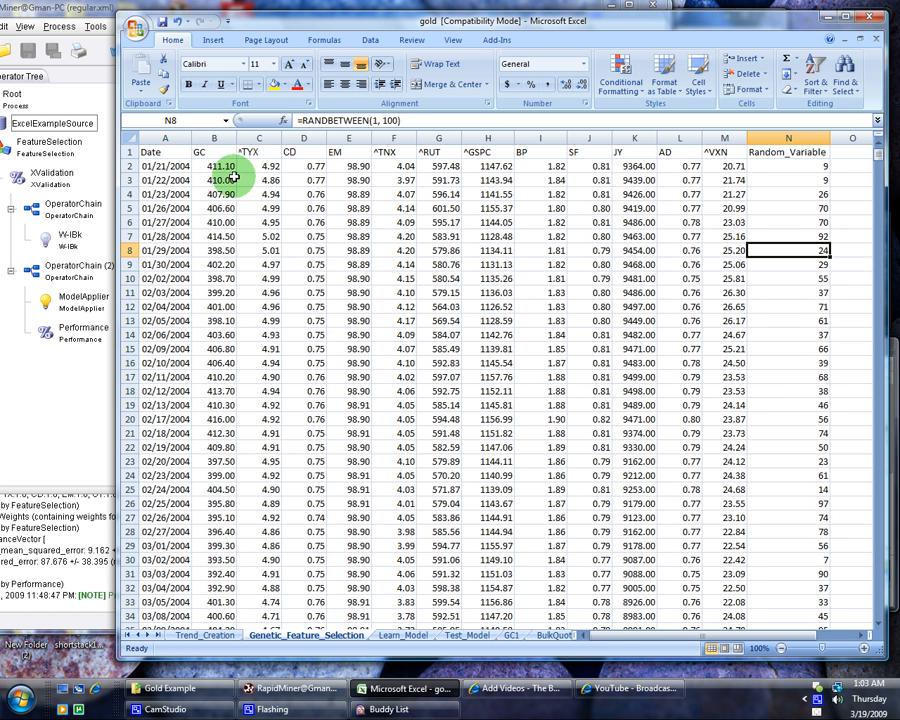
left_click(214, 138)
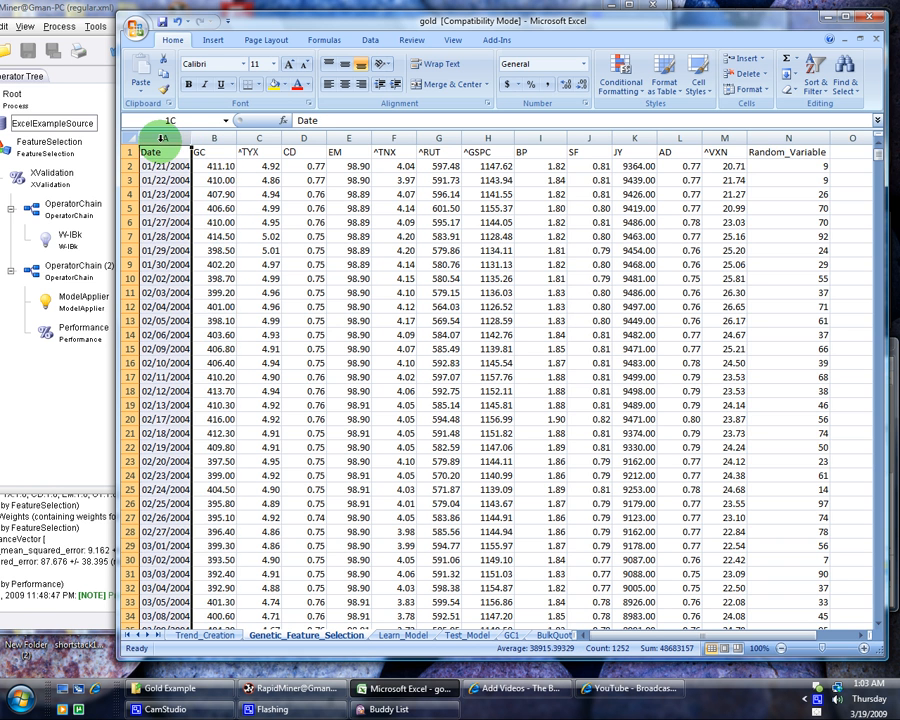
left_click(214, 152)
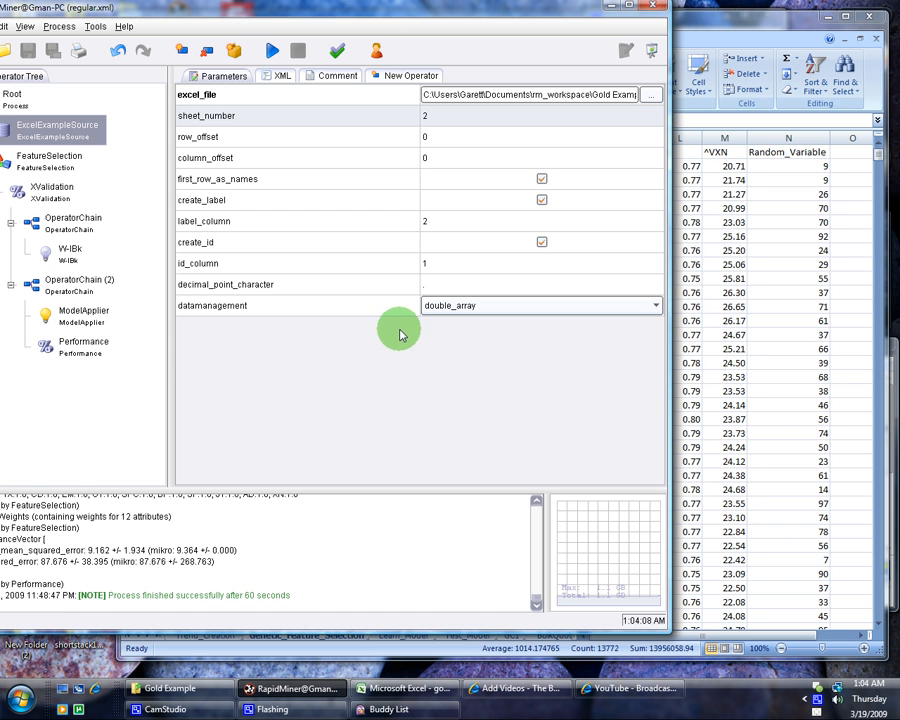
mouse_move(452, 238)
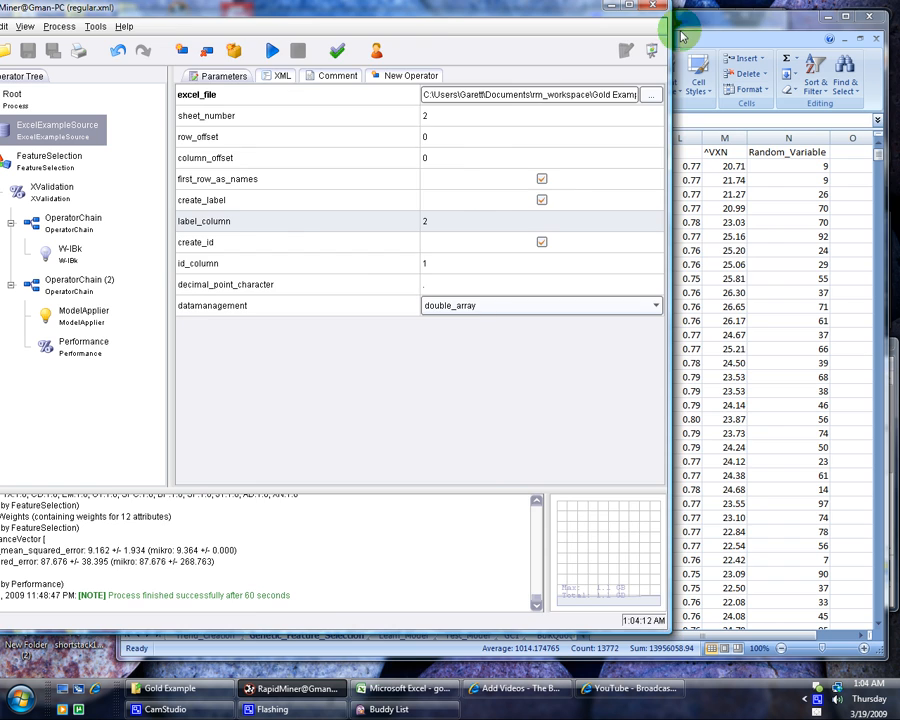
left_click(410, 688)
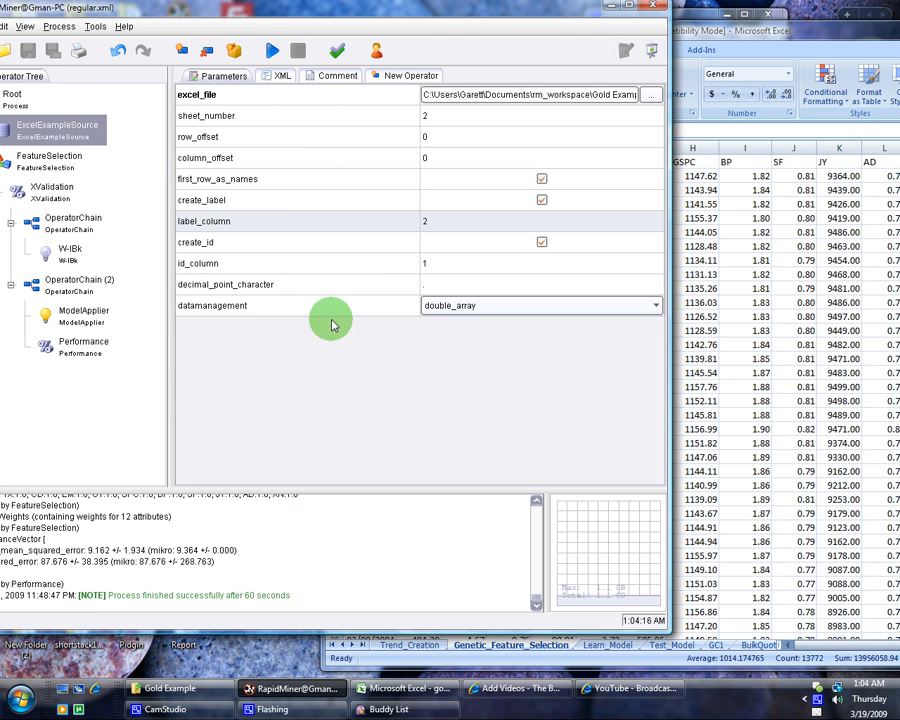
mouse_move(322, 410)
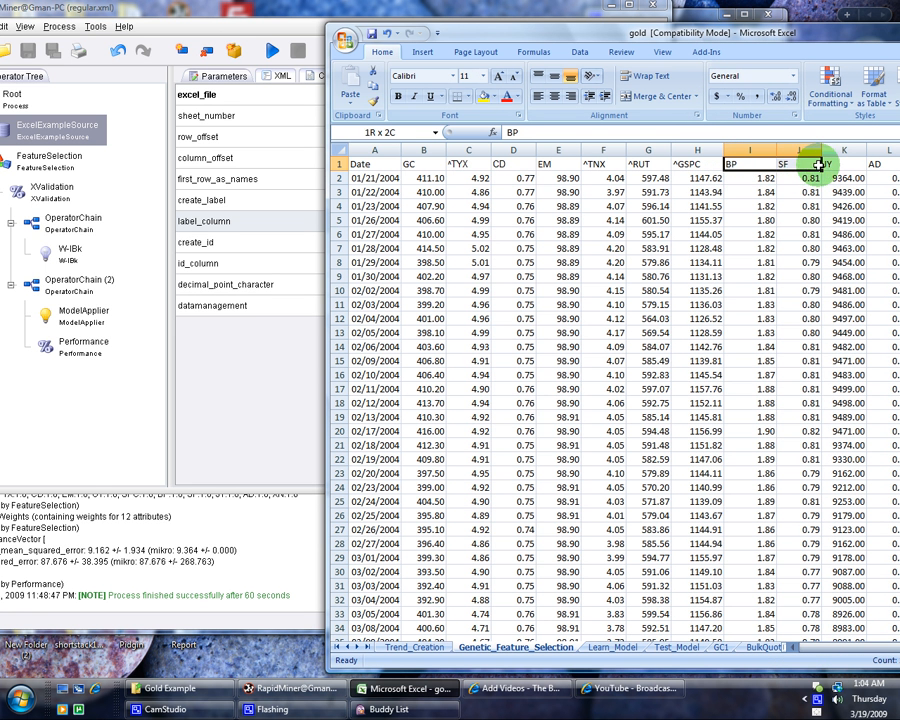
left_click(696, 164)
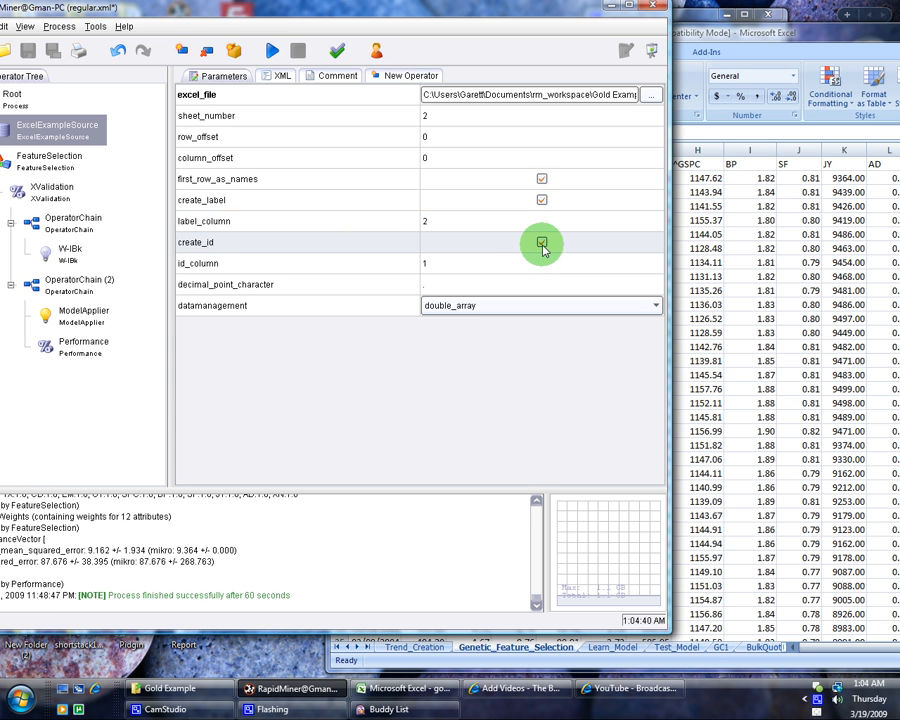
left_click(542, 242)
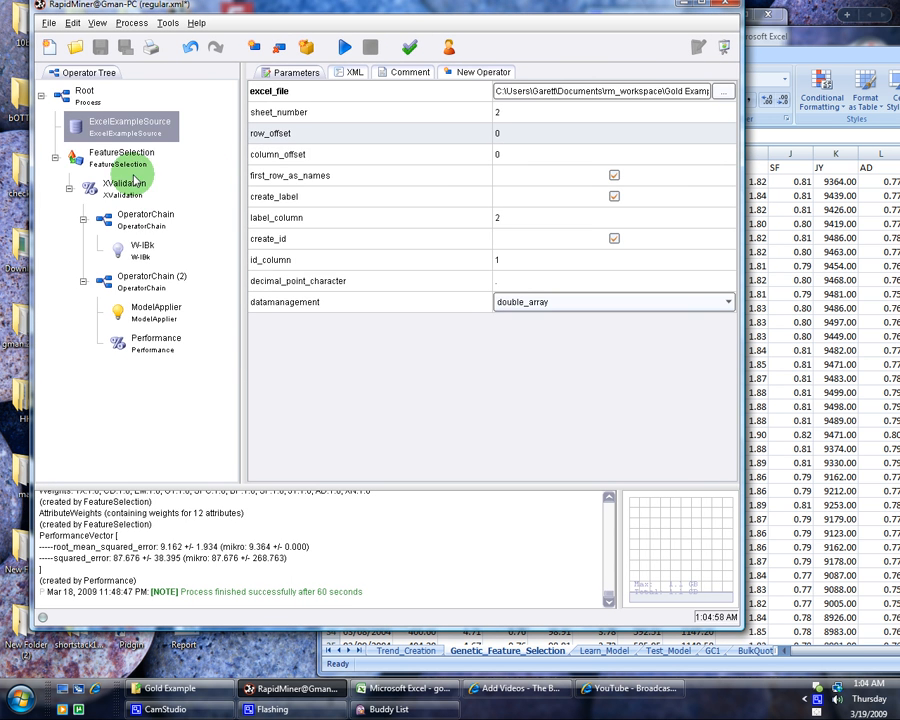
Show the FeatureSelection operator's backward-selection settings, then switch to Excel
left_click(120, 156)
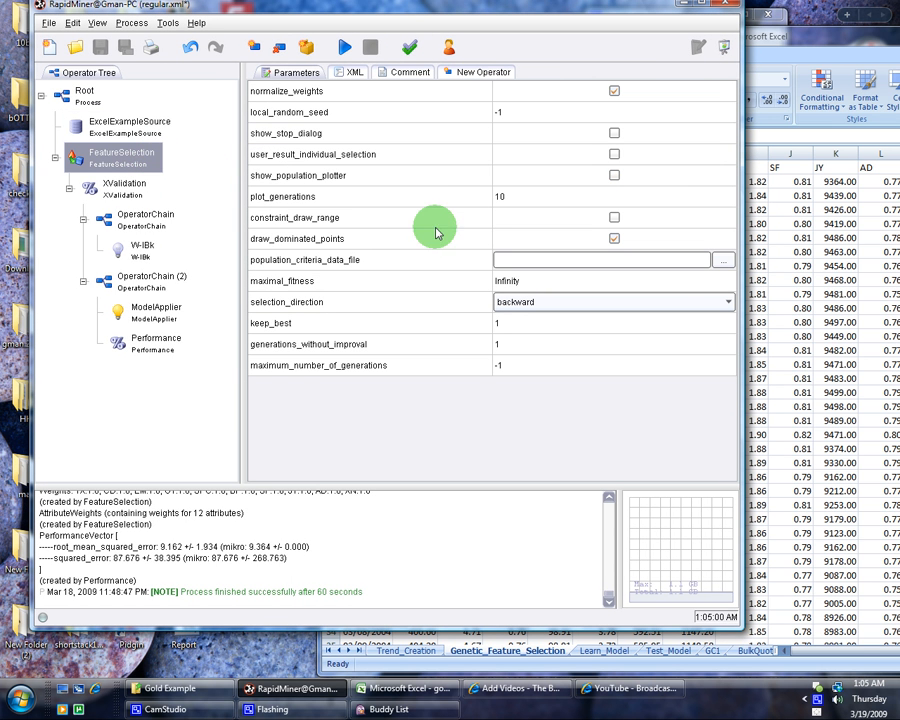
mouse_move(358, 136)
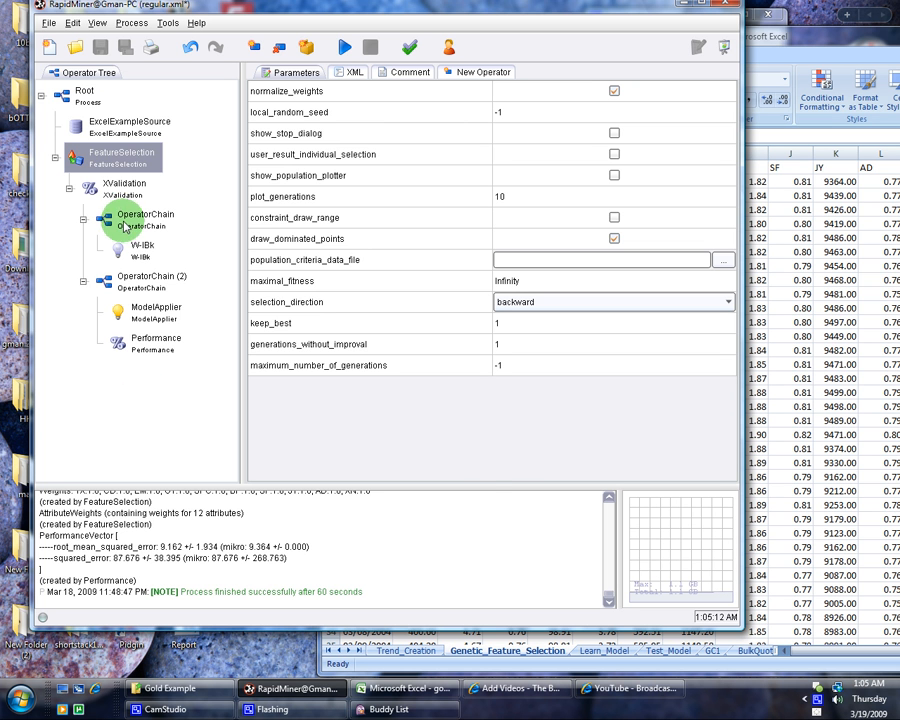
mouse_move(548, 112)
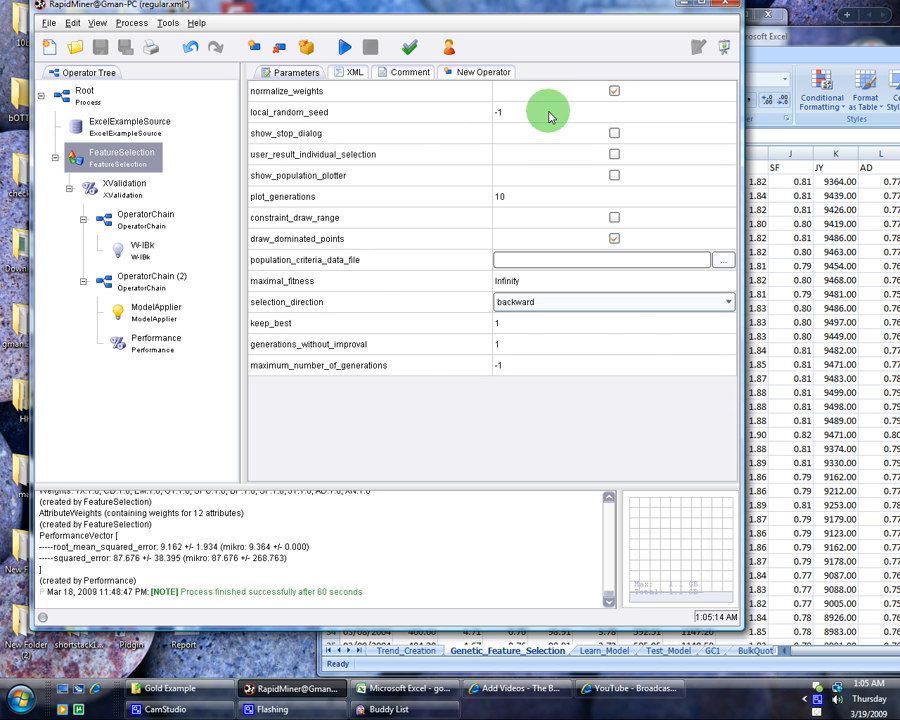
left_click(410, 688)
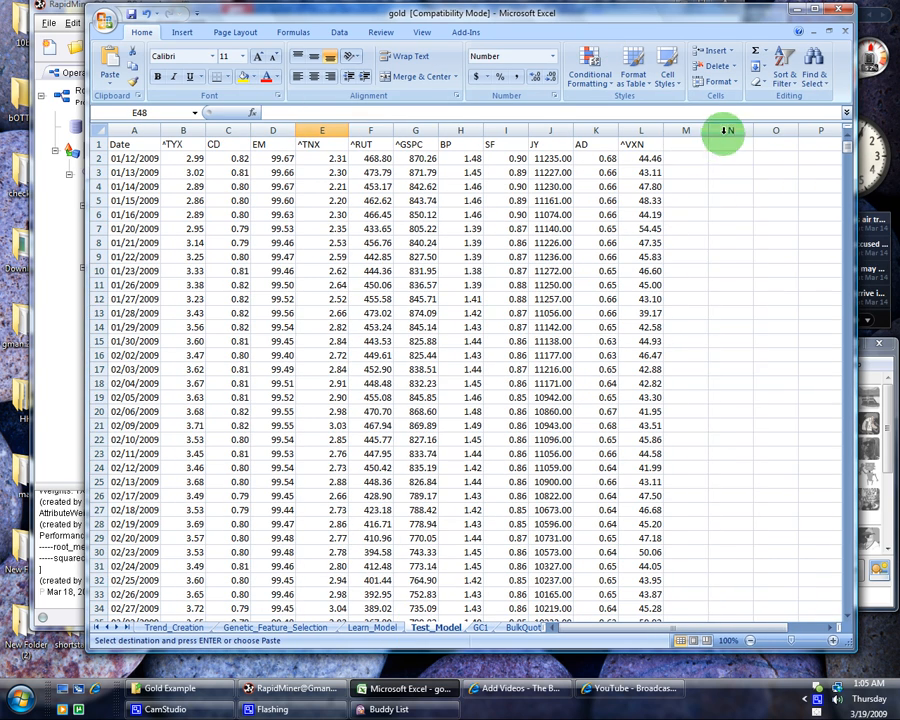
Paste the Random_Variable heading into cell N1, then switch back to RapidMiner
right_click(750, 130)
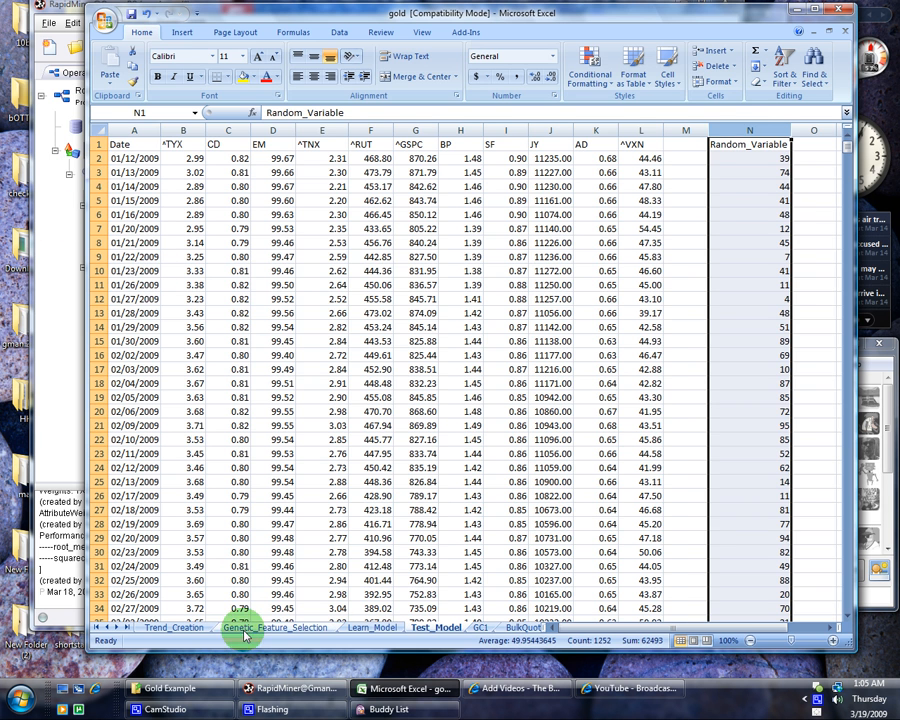
left_click(290, 688)
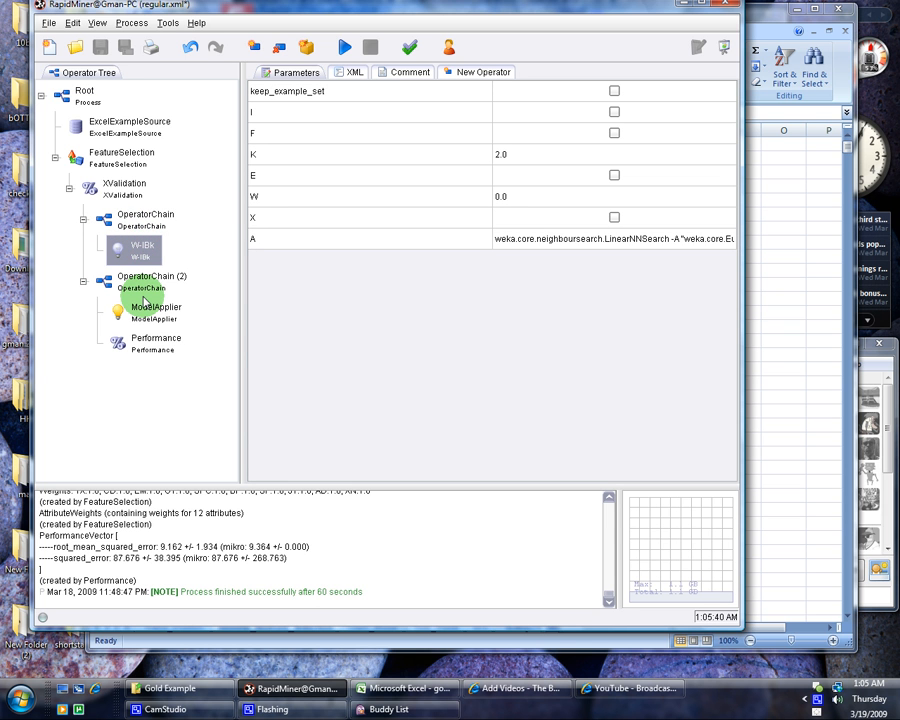
left_click(124, 184)
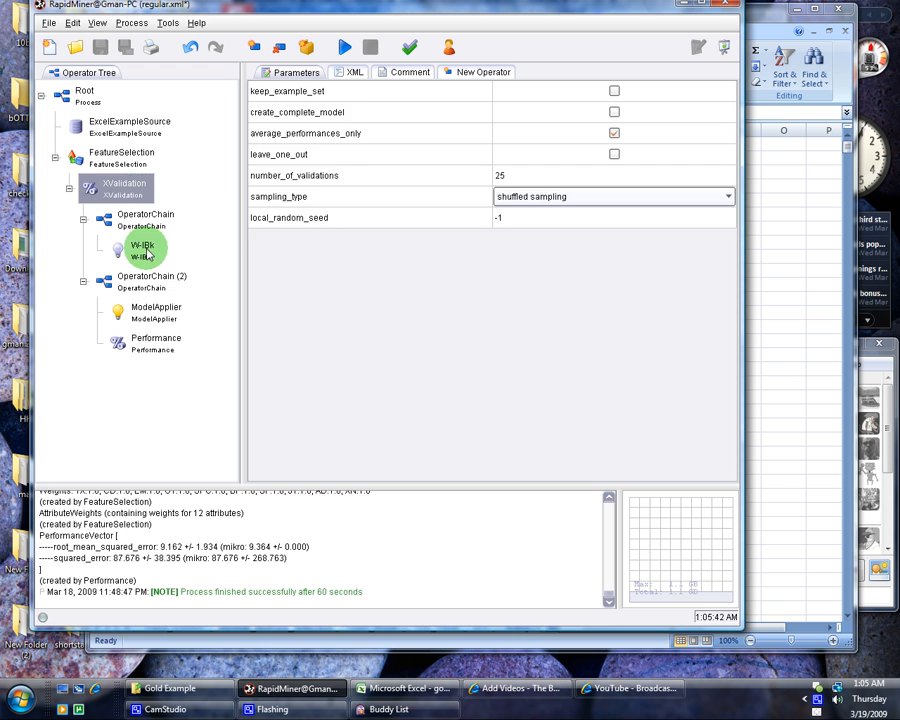
left_click(156, 308)
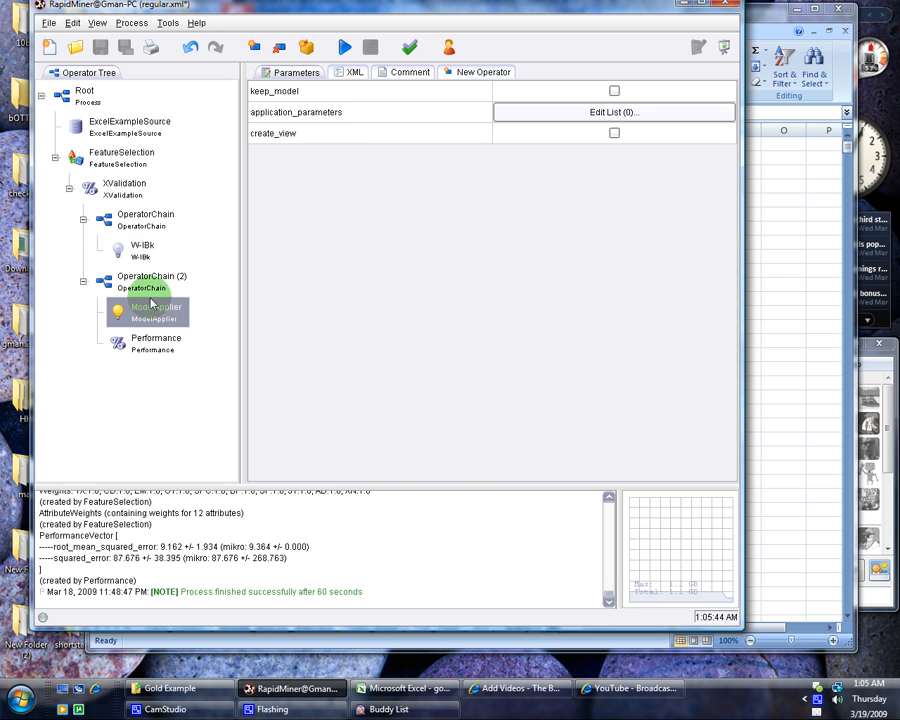
left_click(142, 244)
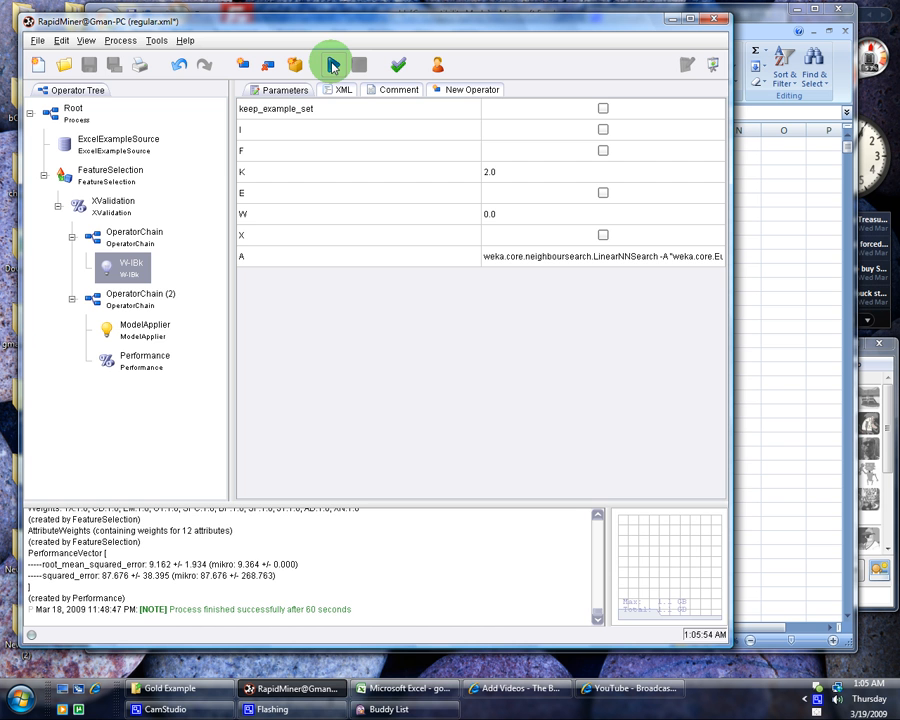
Run the whole feature-selection process again on the updated gold data
left_click(332, 64)
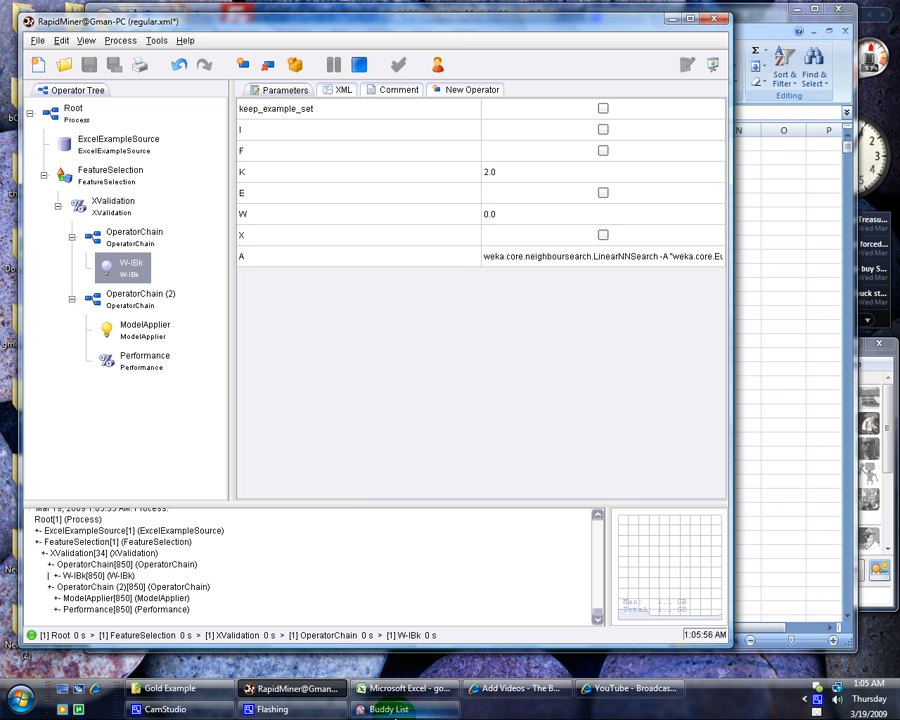
left_click(164, 708)
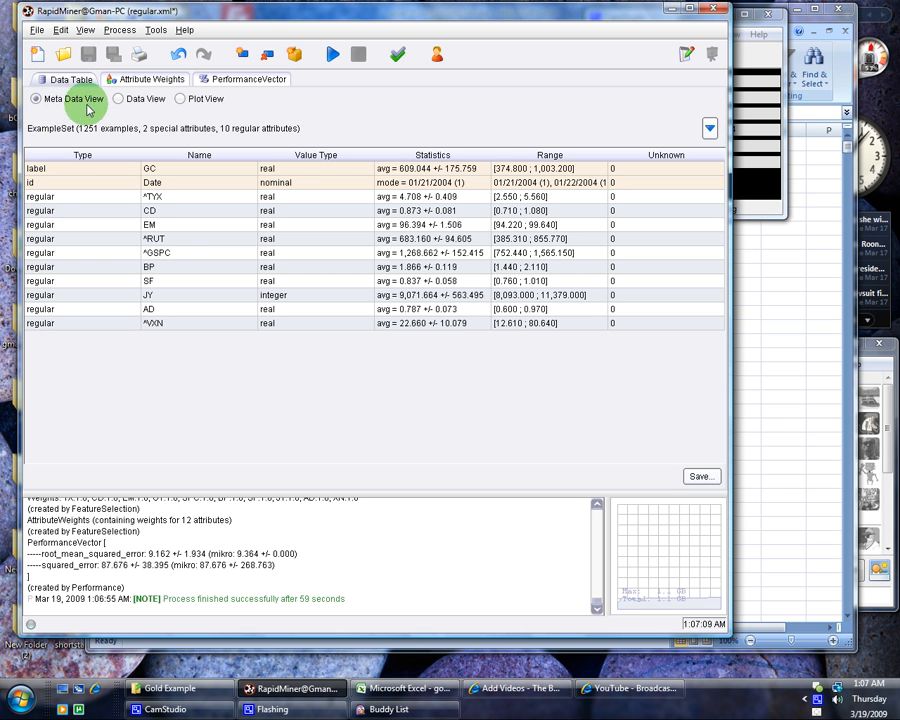
mouse_move(108, 218)
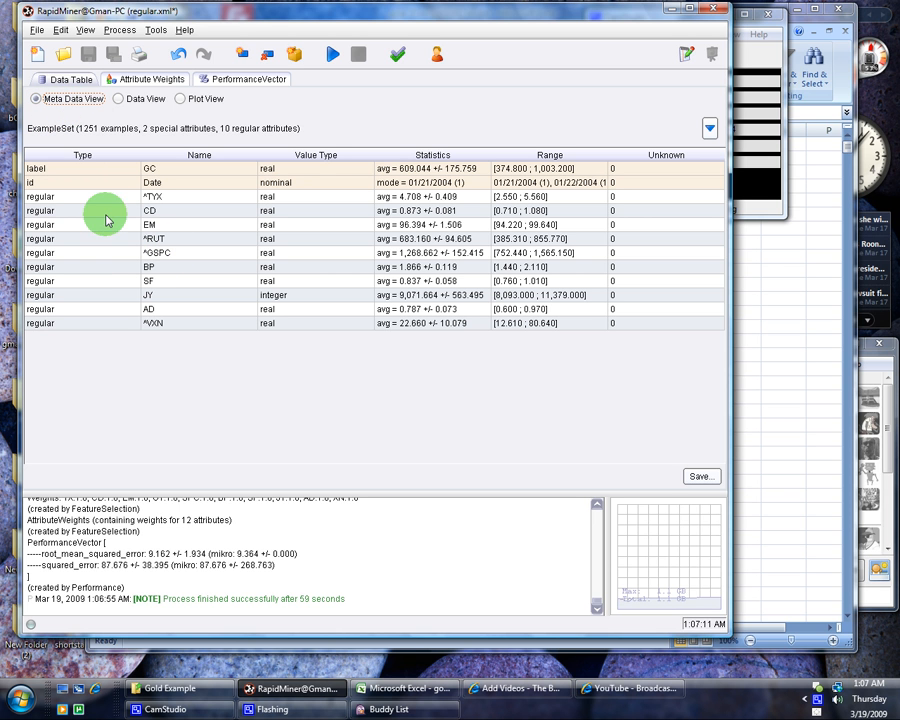
mouse_move(122, 204)
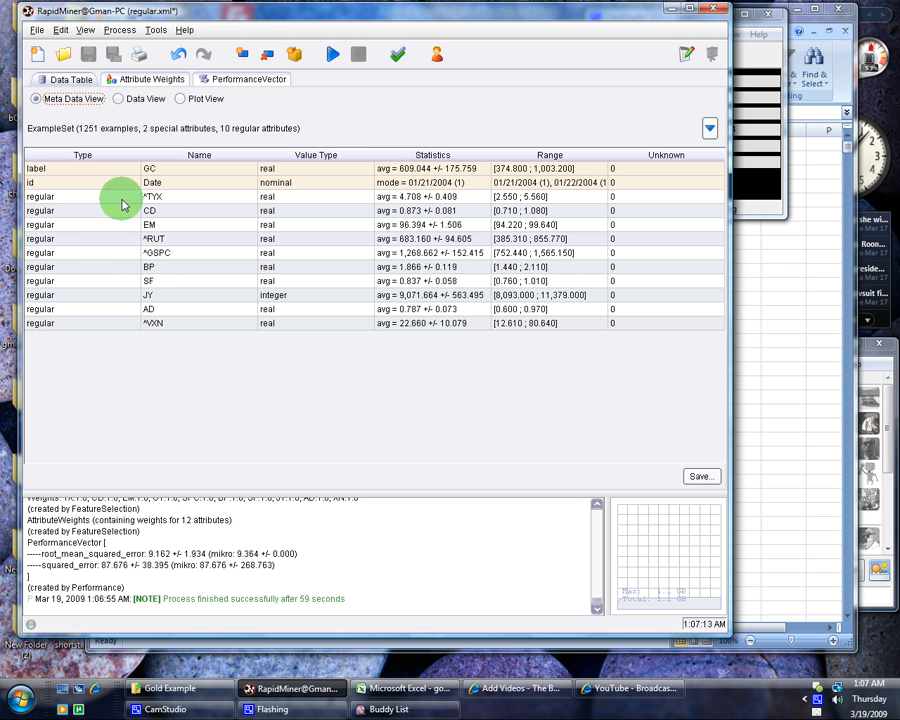
mouse_move(106, 180)
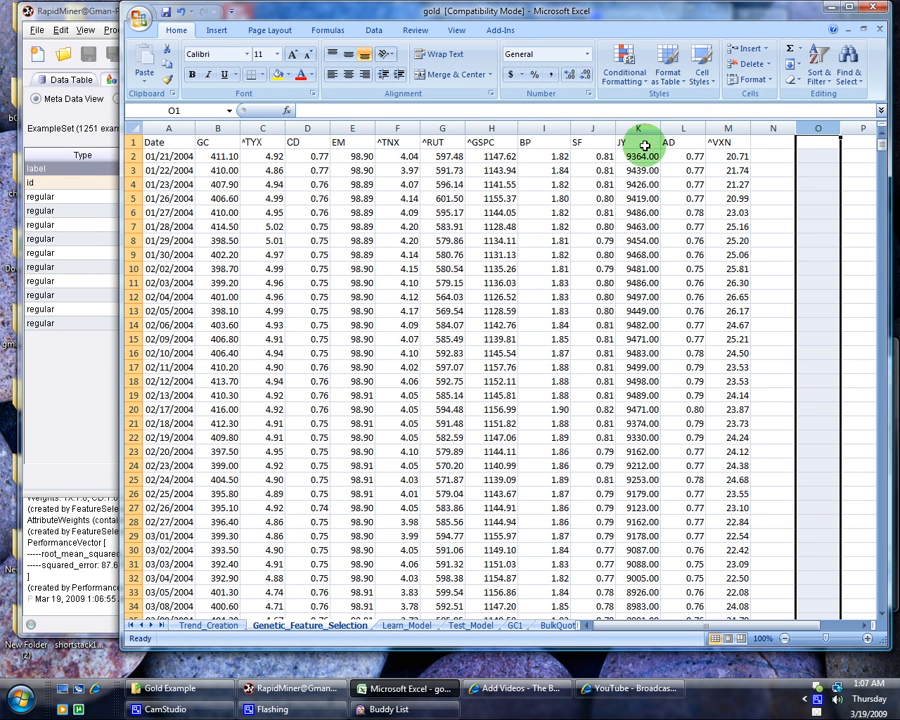
mouse_move(520, 164)
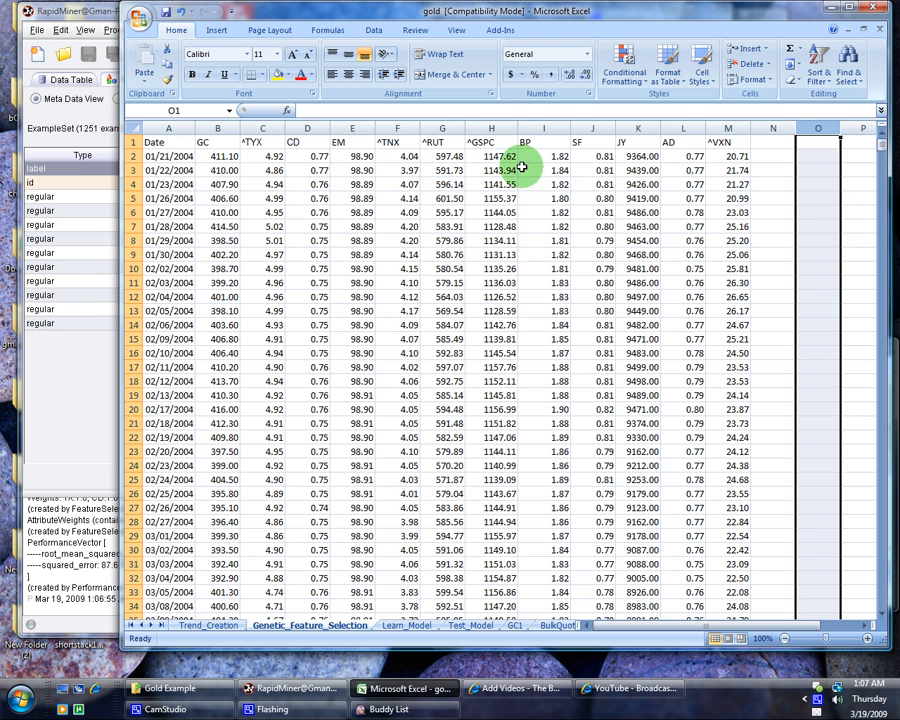
left_click(492, 156)
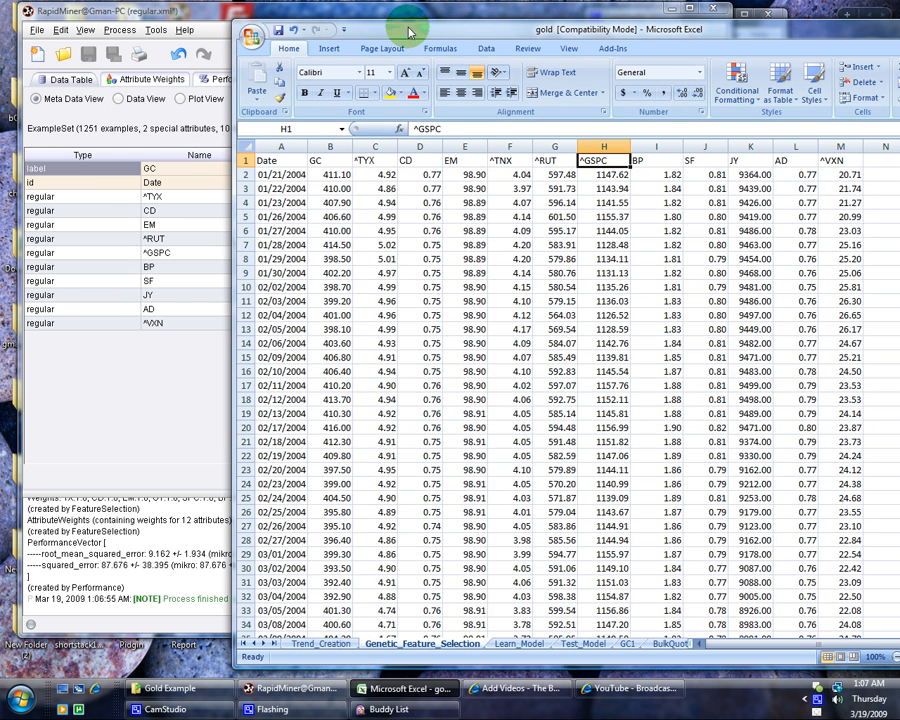
mouse_move(204, 142)
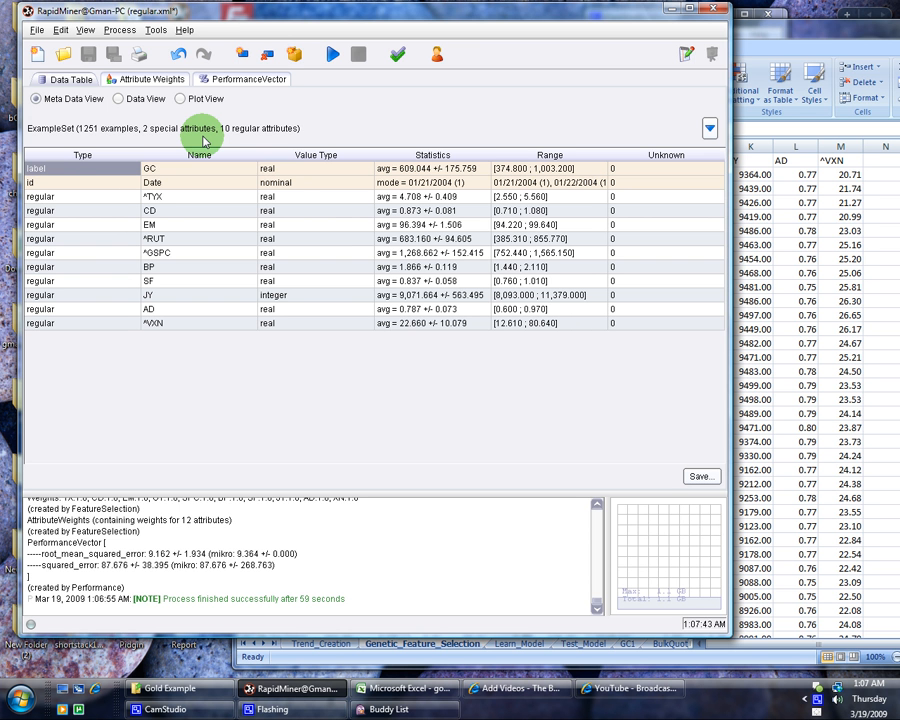
left_click(410, 688)
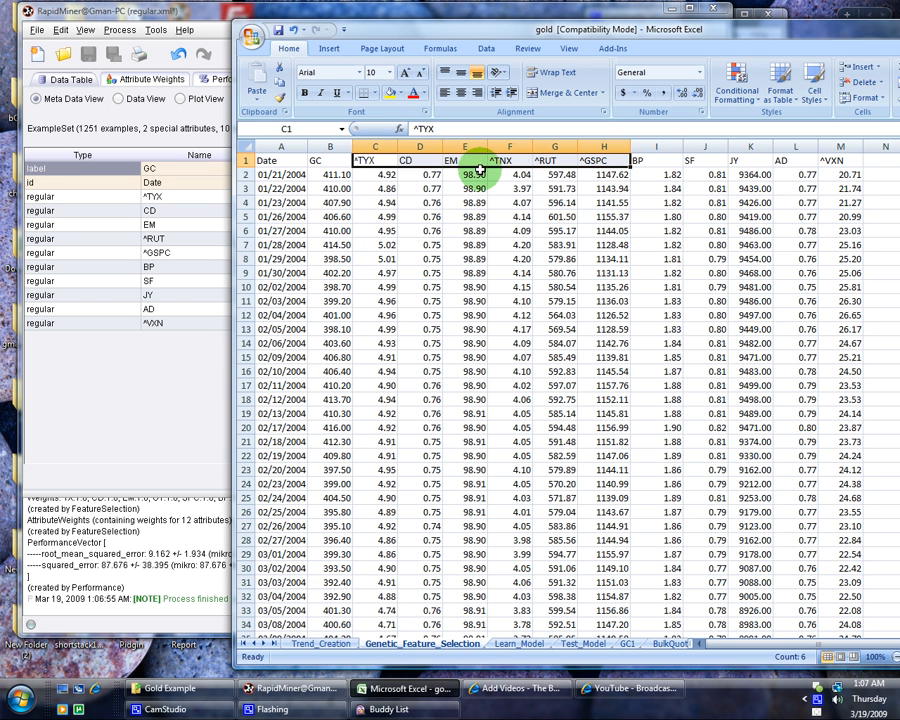
left_click(466, 174)
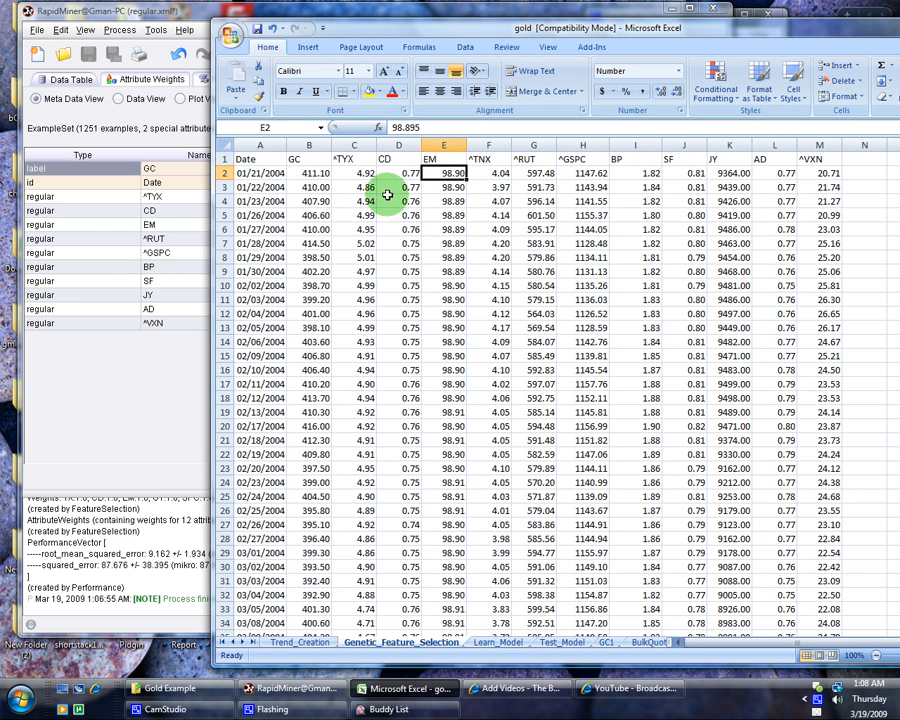
left_click(400, 200)
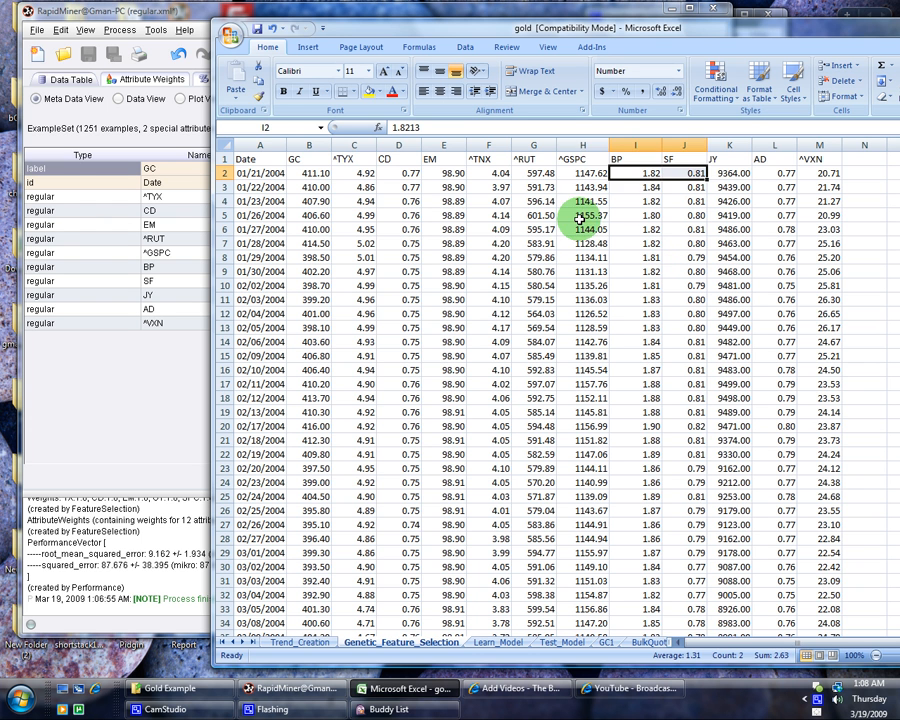
left_click(582, 216)
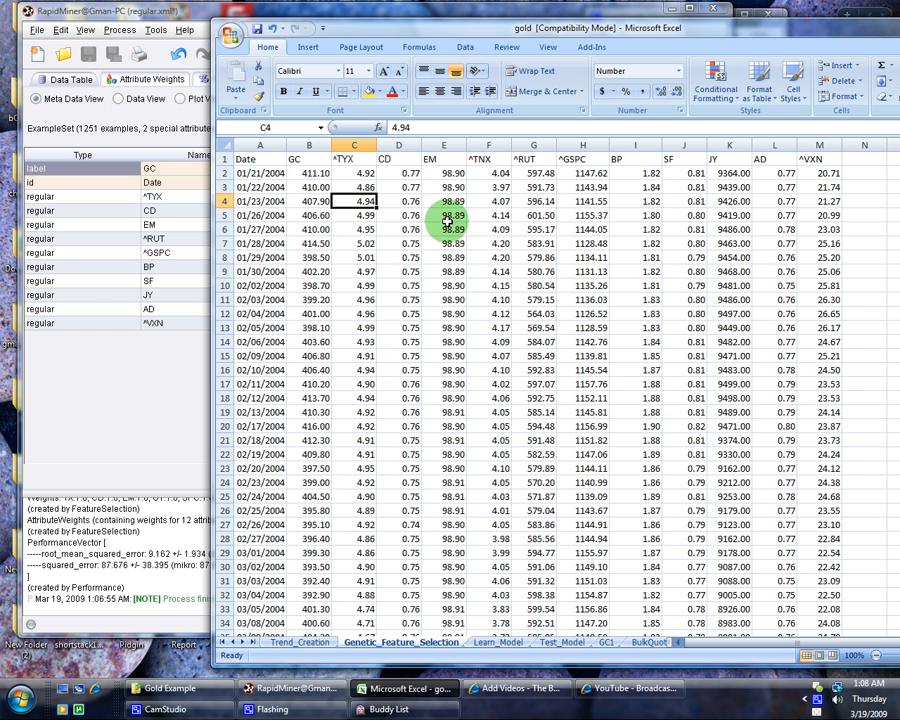
left_click(316, 272)
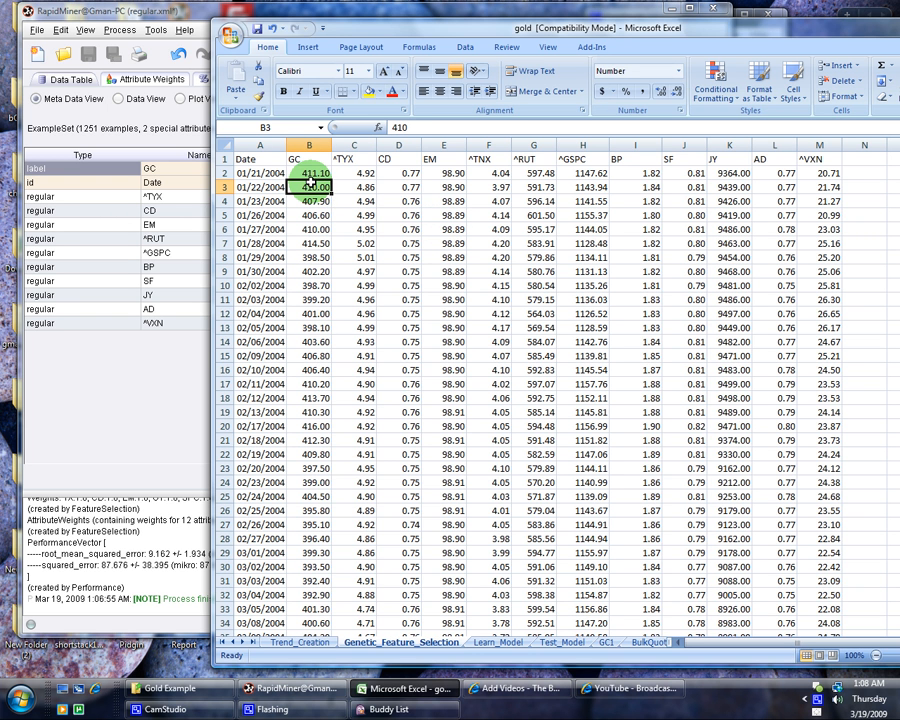
left_click(310, 172)
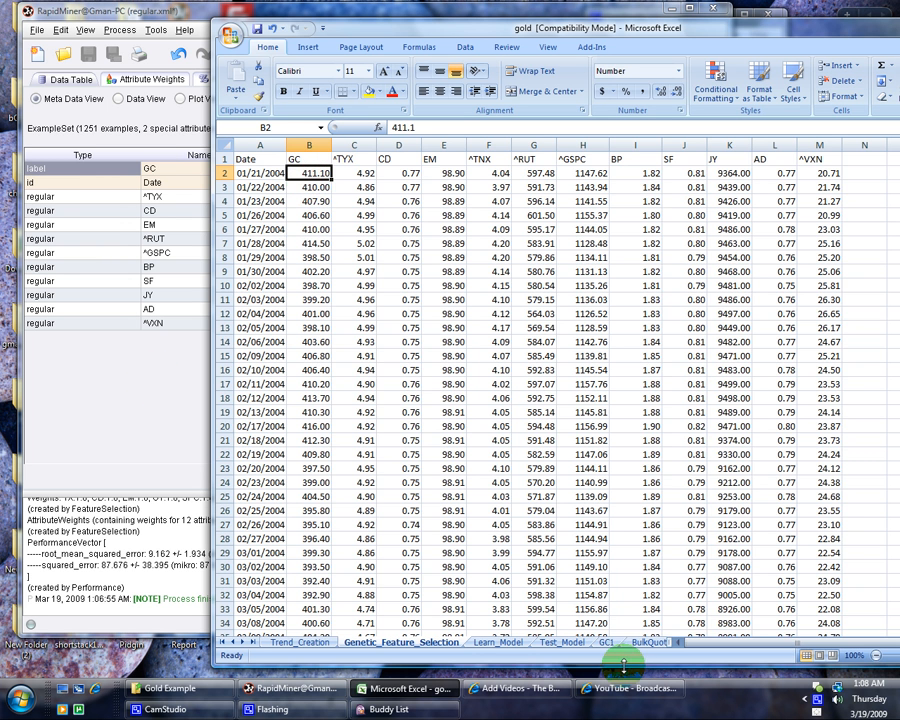
left_click(604, 642)
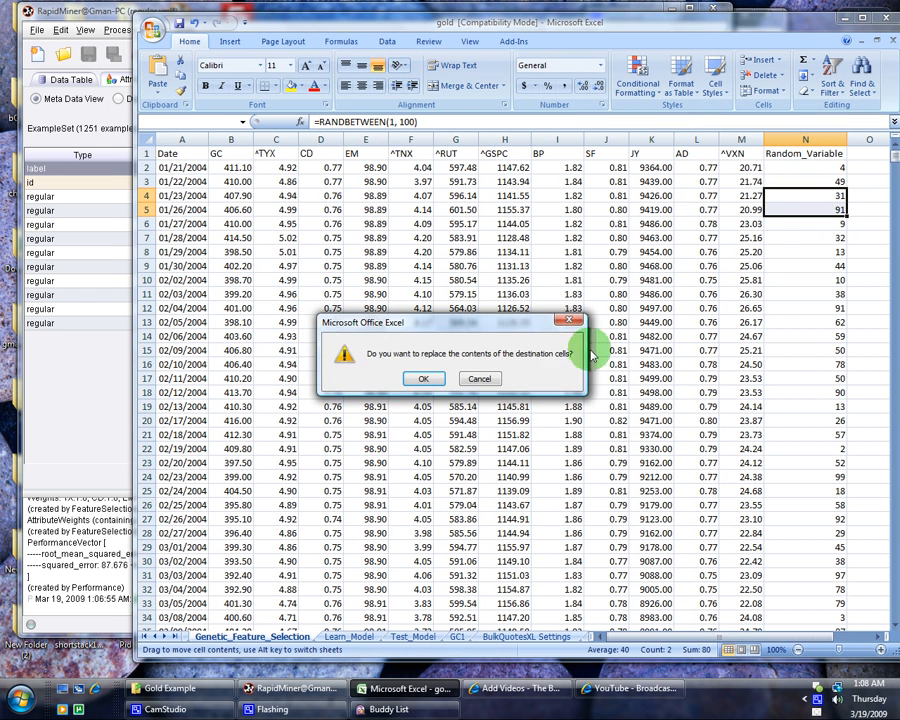
Confirm replacing column N with RANDBETWEEN(1,100) values and inspect the filled random numbers
left_click(424, 378)
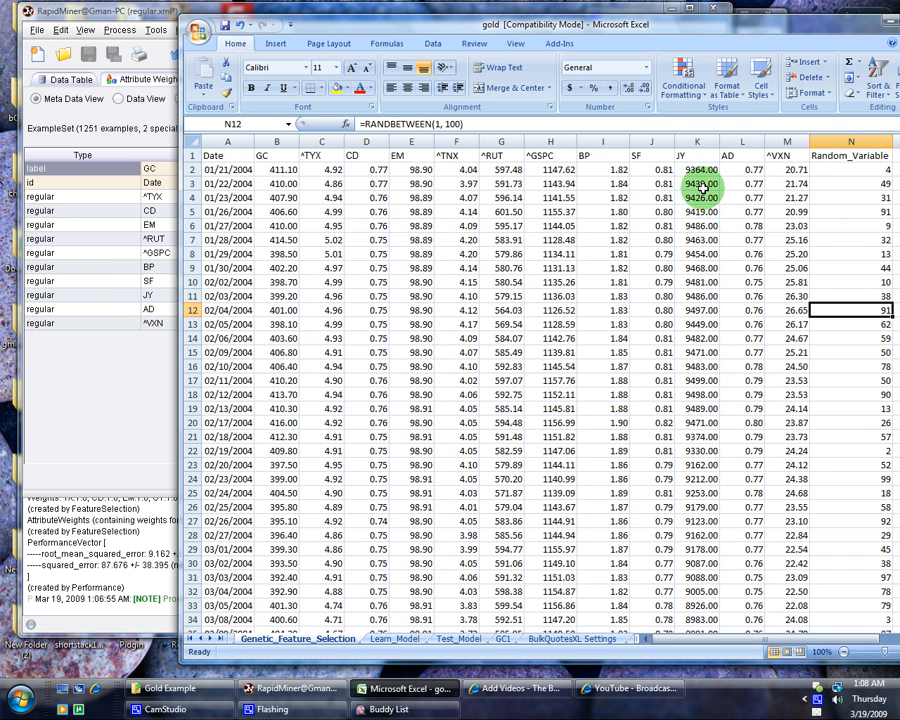
left_click_drag(284, 168, 284, 254)
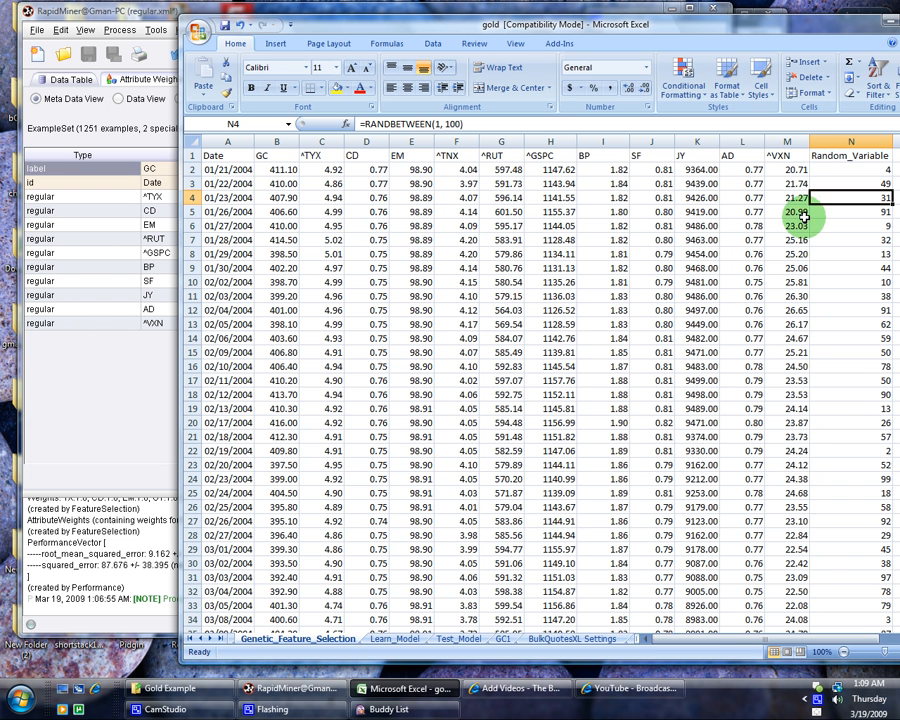
left_click(848, 156)
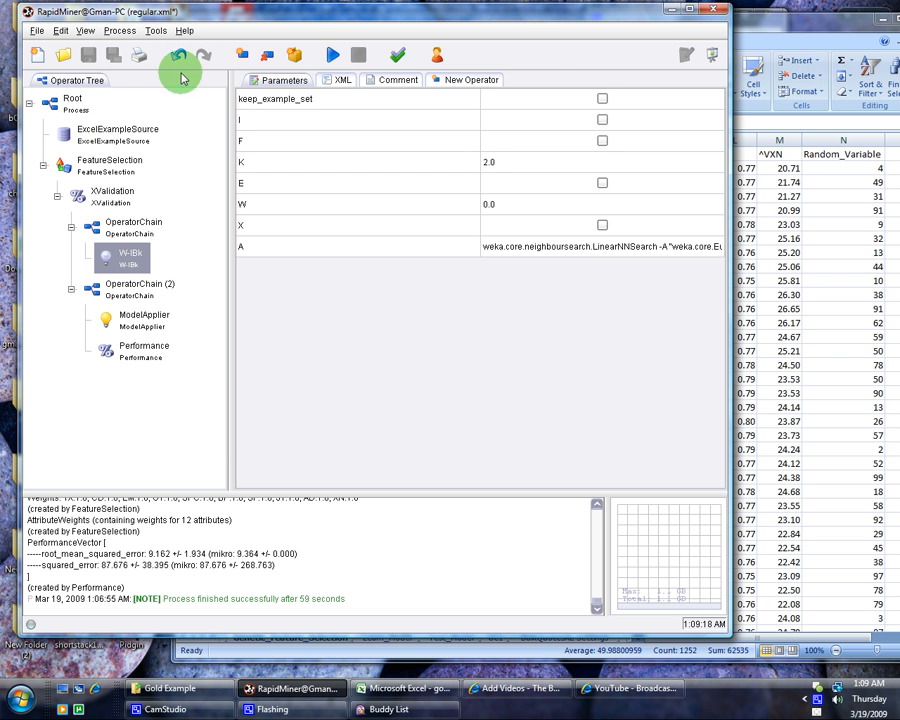
Rerun the process, check Random_Variable is absent from the 10 resulting attributes, then switch to Excel
left_click(332, 56)
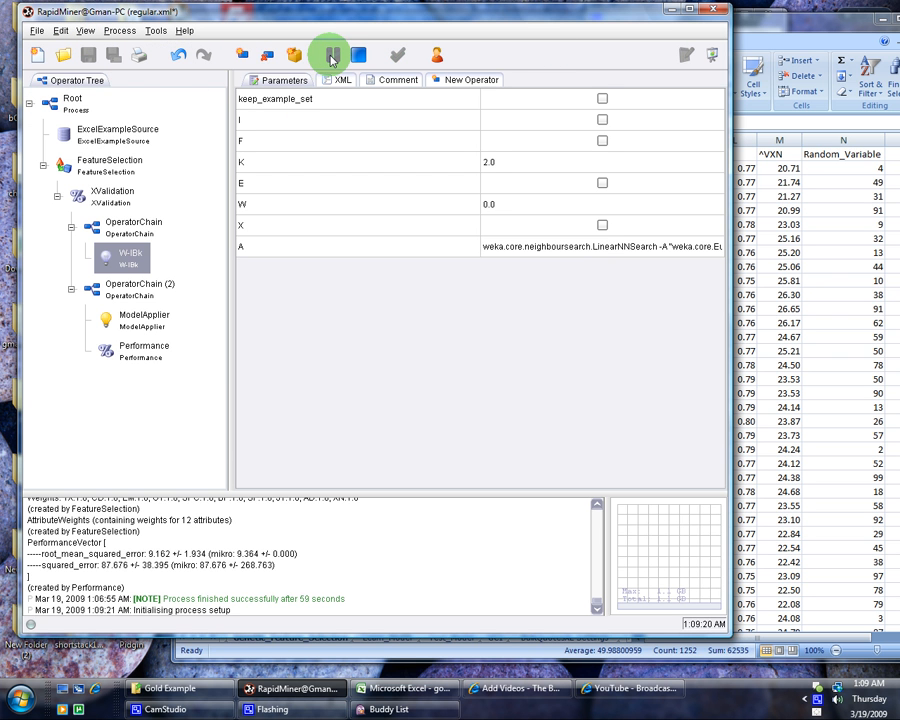
left_click(330, 56)
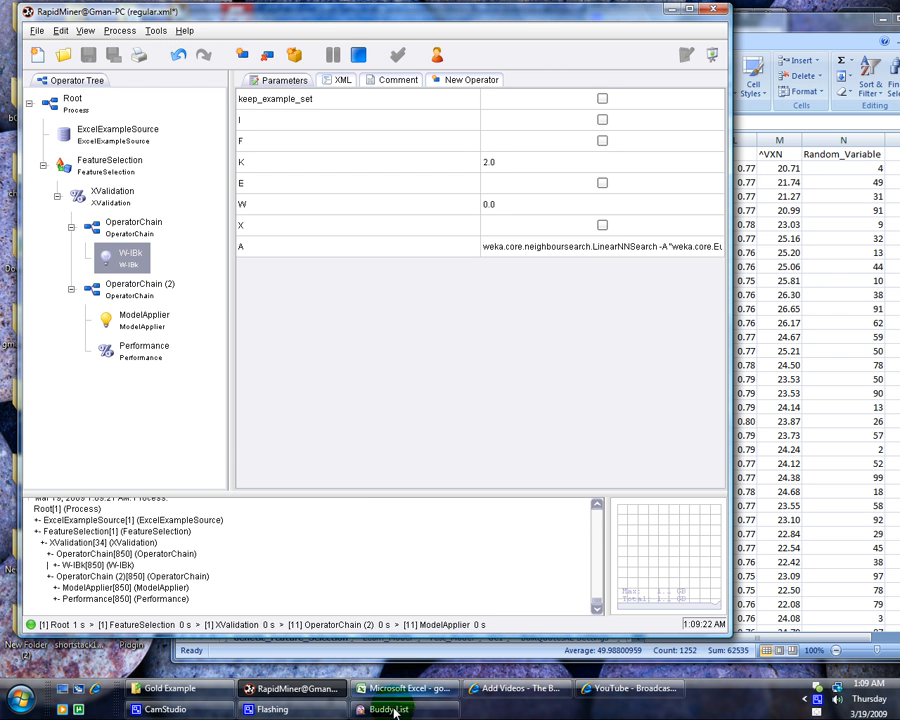
left_click(400, 708)
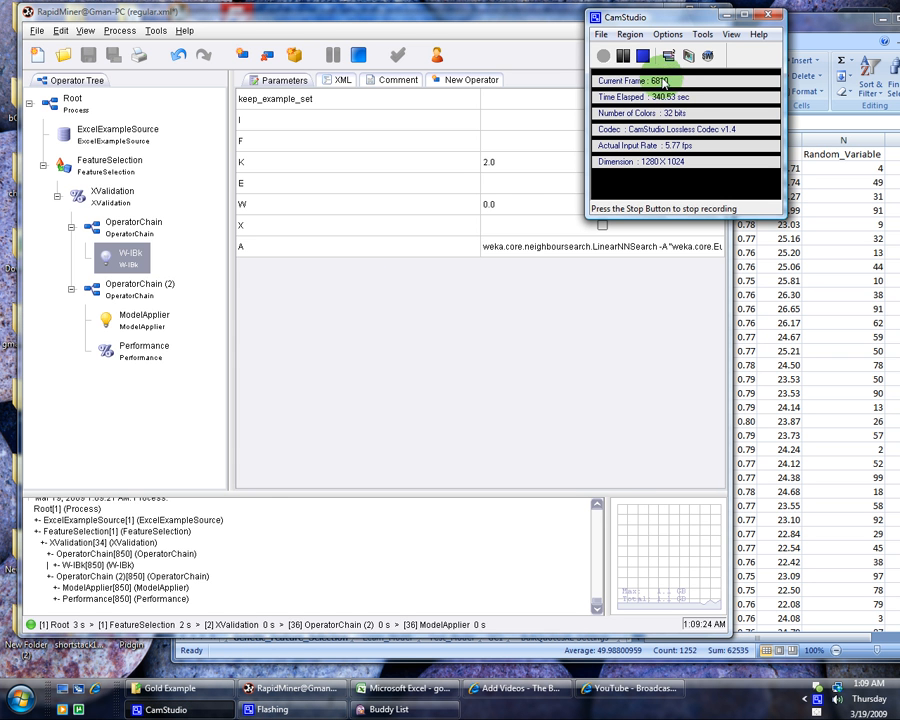
left_click(332, 56)
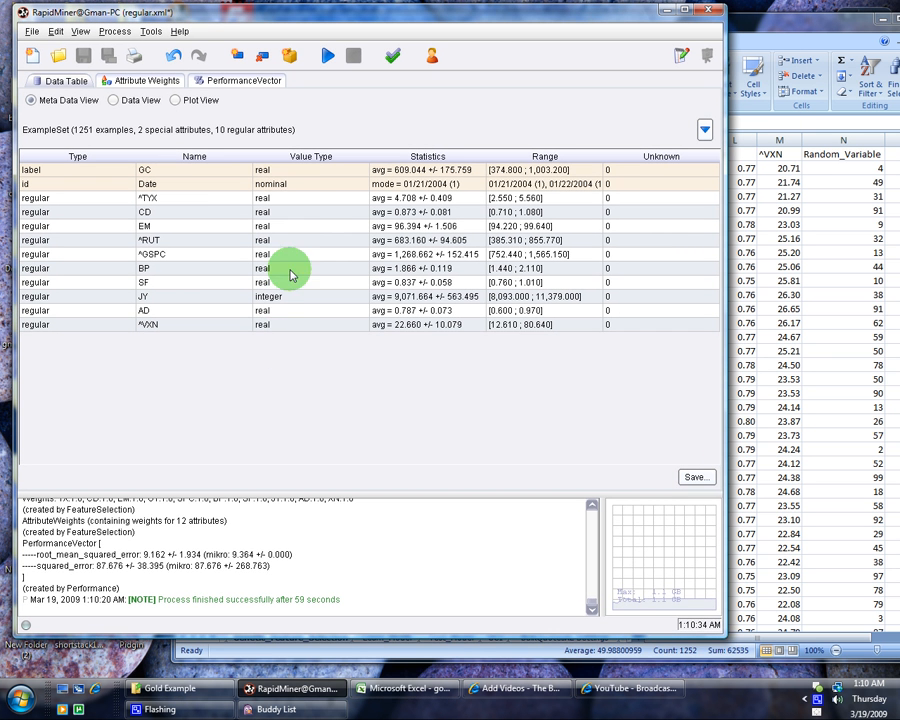
left_click(404, 688)
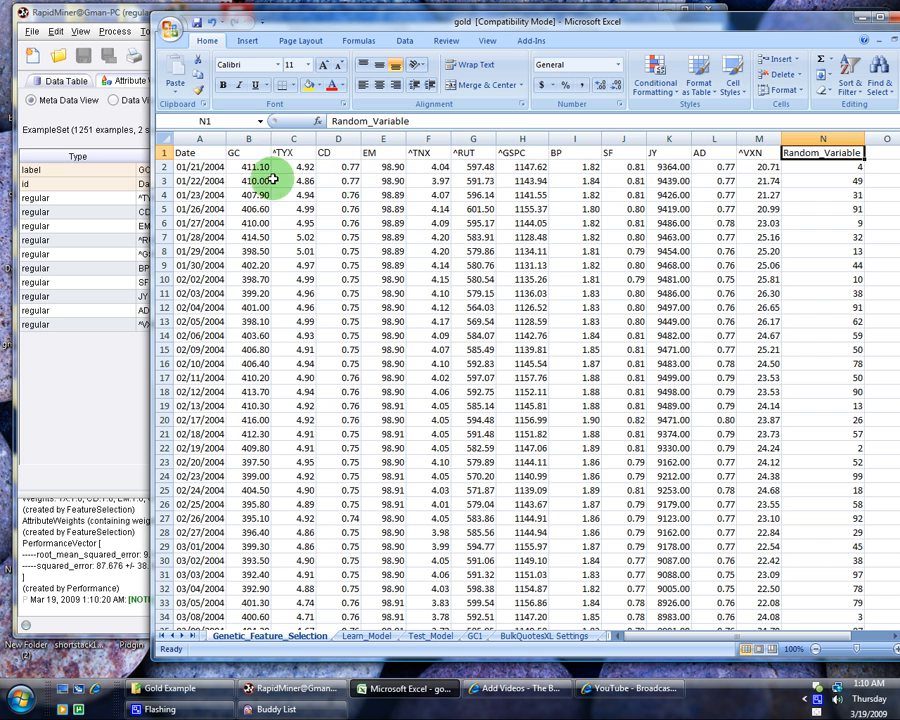
Inspect column N cells confirming they hold RANDBETWEEN(1,100) formulas
left_click(824, 194)
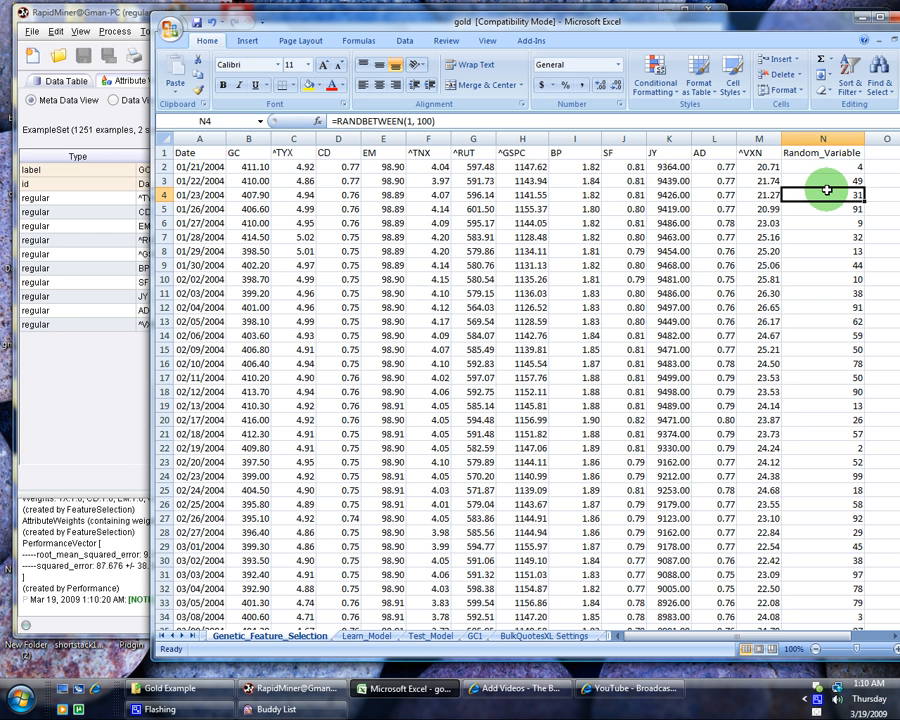
left_click(822, 264)
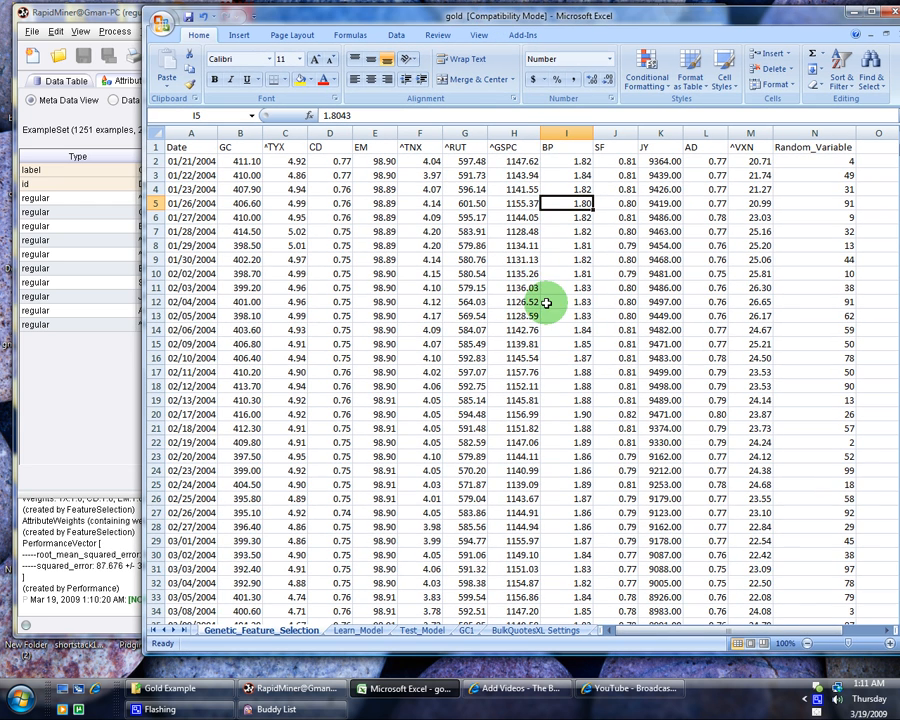
mouse_move(556, 276)
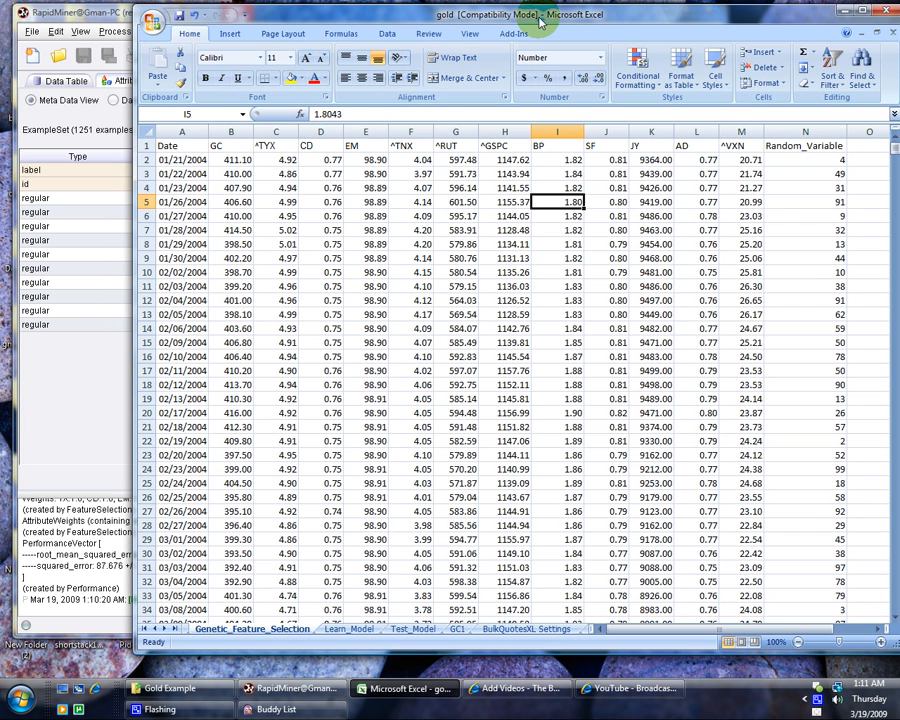
mouse_move(538, 22)
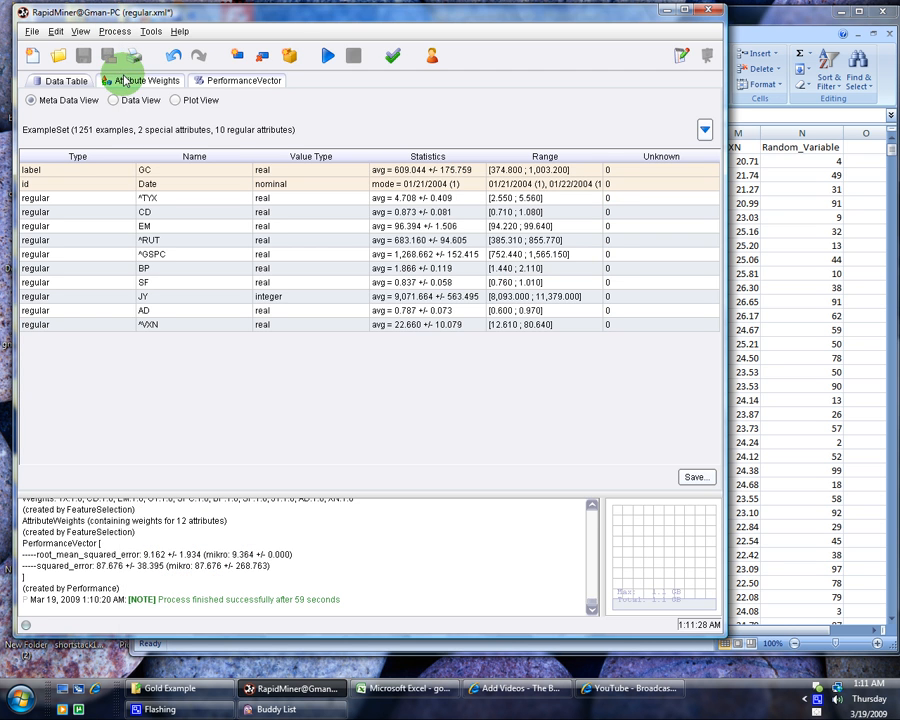
View the PerformanceVector RMSE result, then return to the gold sheet and select the first GC value
left_click(240, 80)
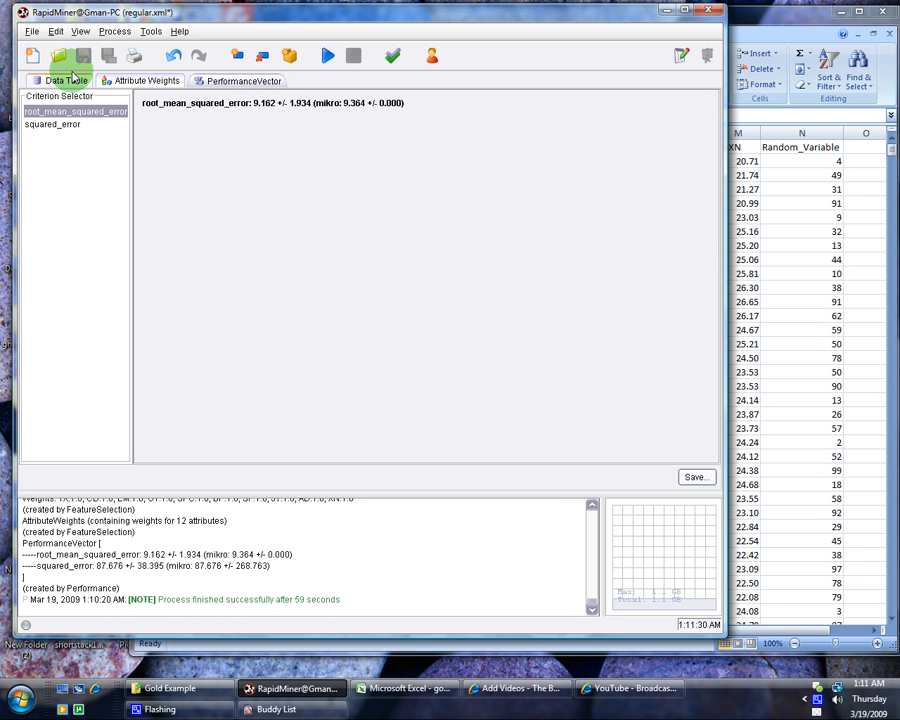
left_click(410, 688)
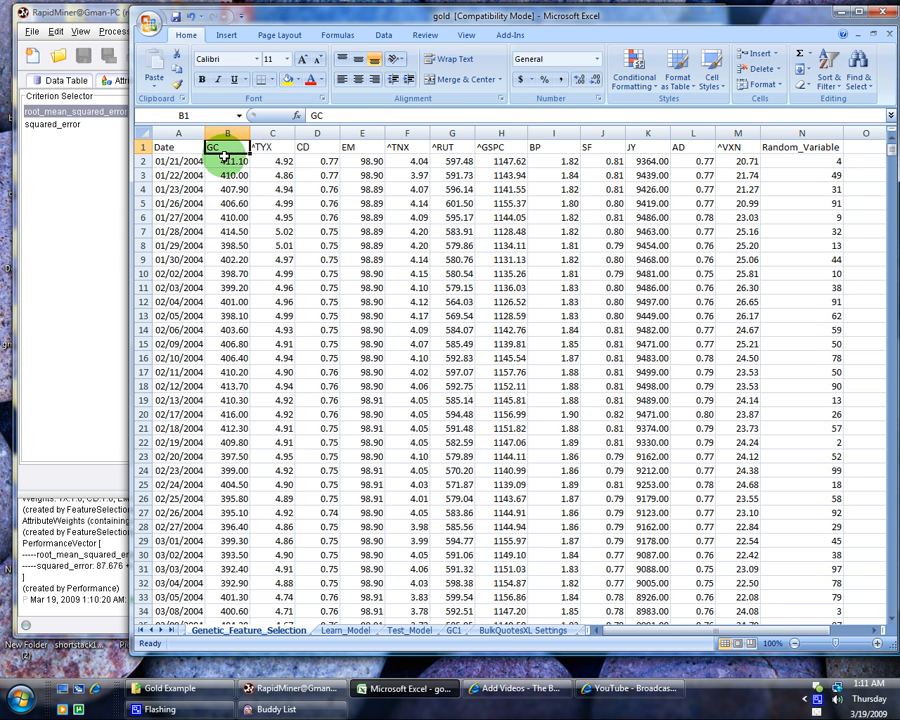
left_click(228, 160)
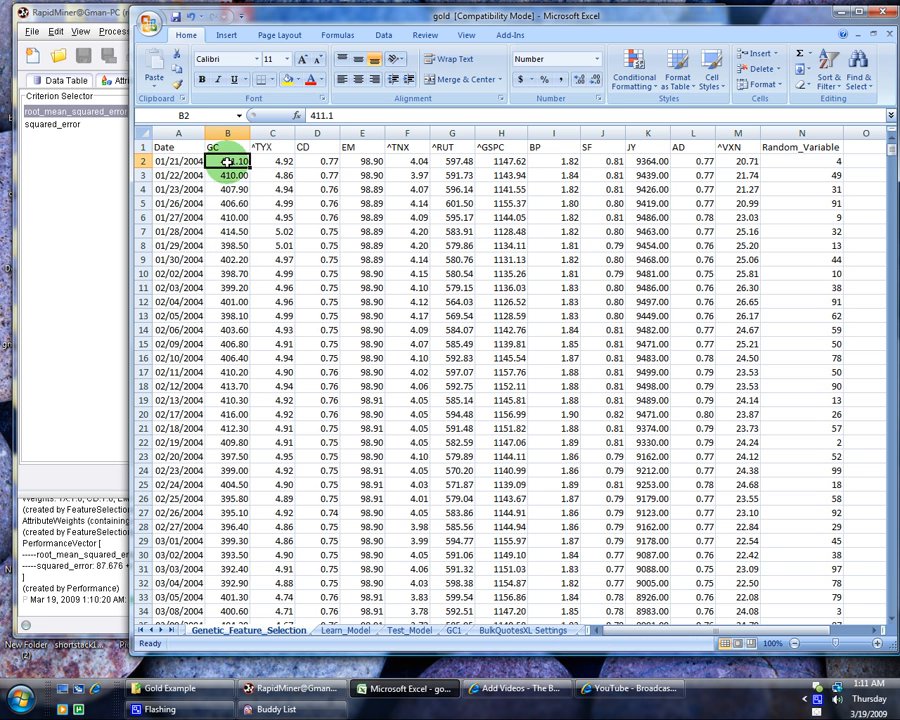